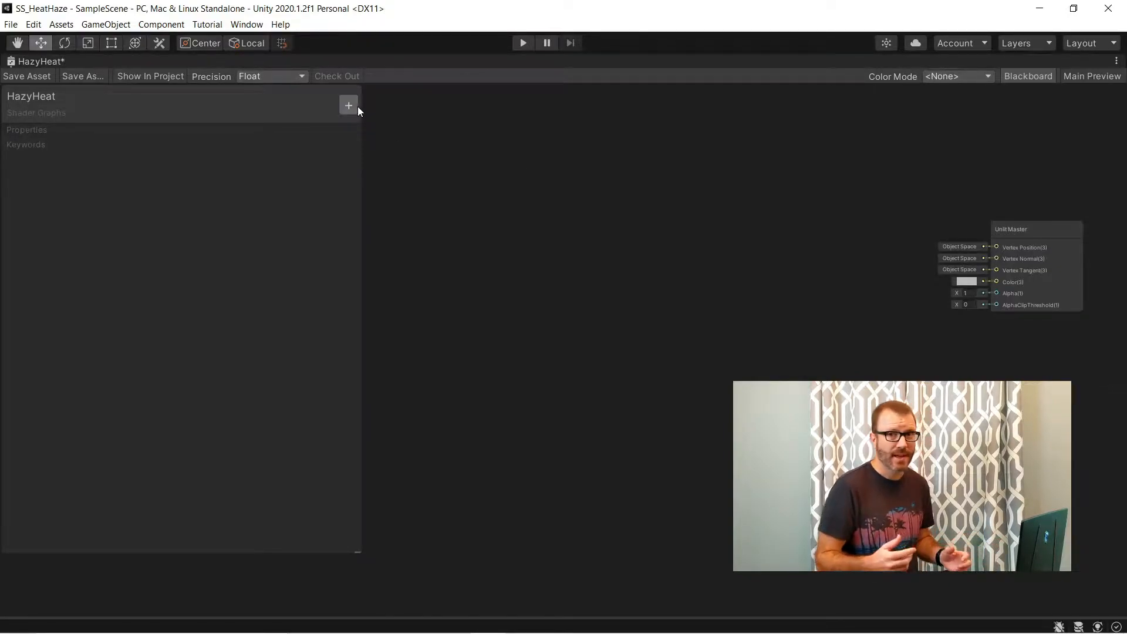
Add a MainTex texture property (_MainTex, default temp_stripes) and a Sample Texture 2D node.
left_click(349, 106)
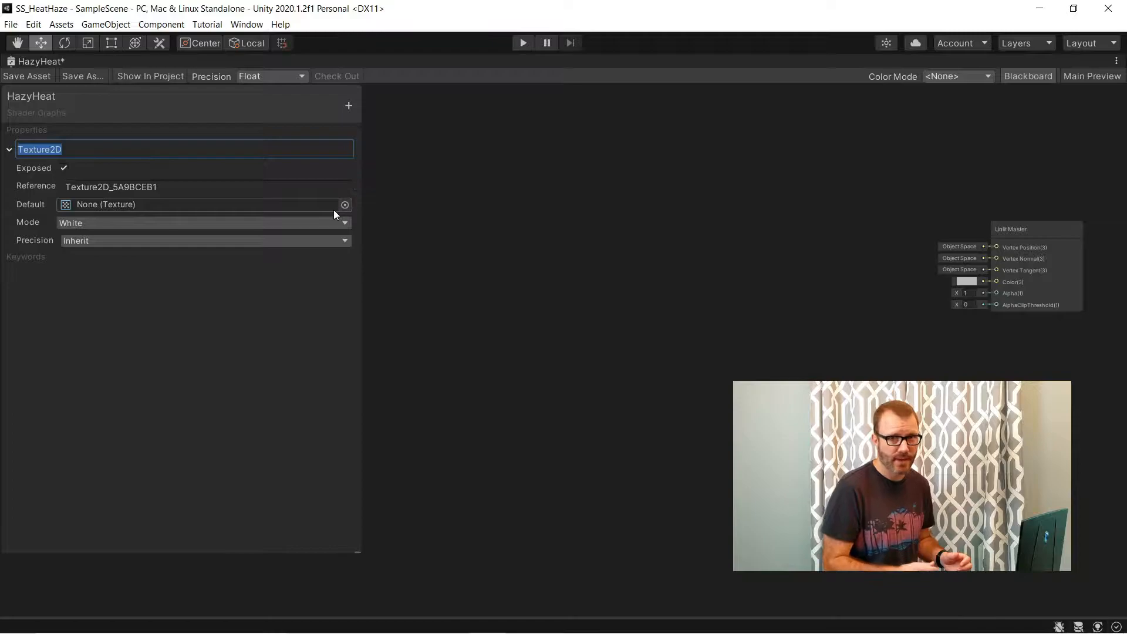
type("MainTex")
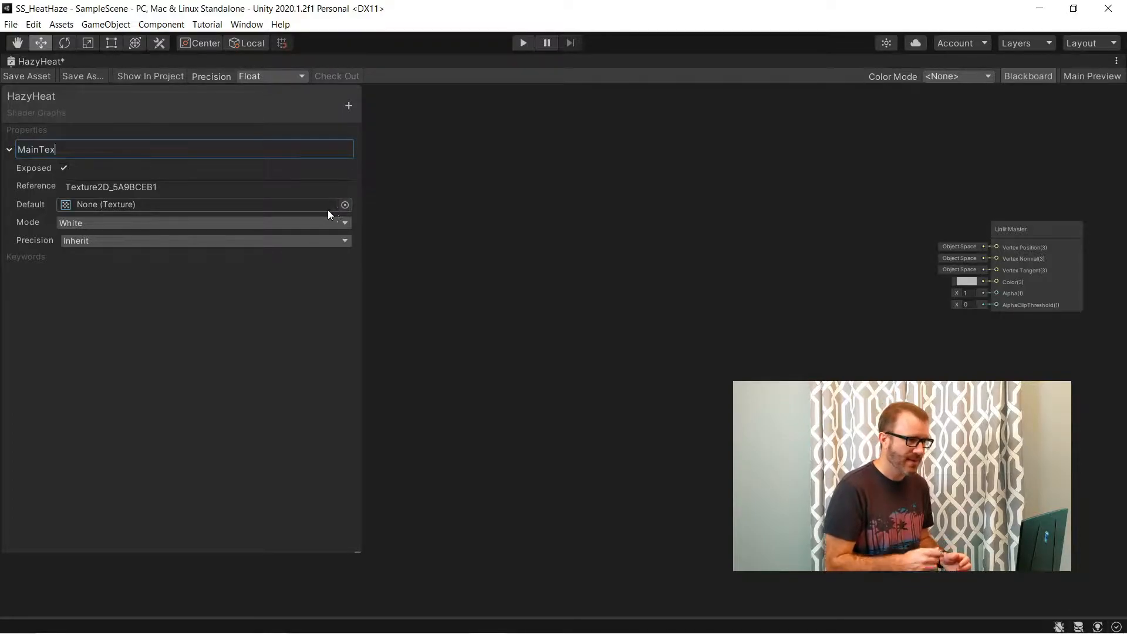
type("_MainTex")
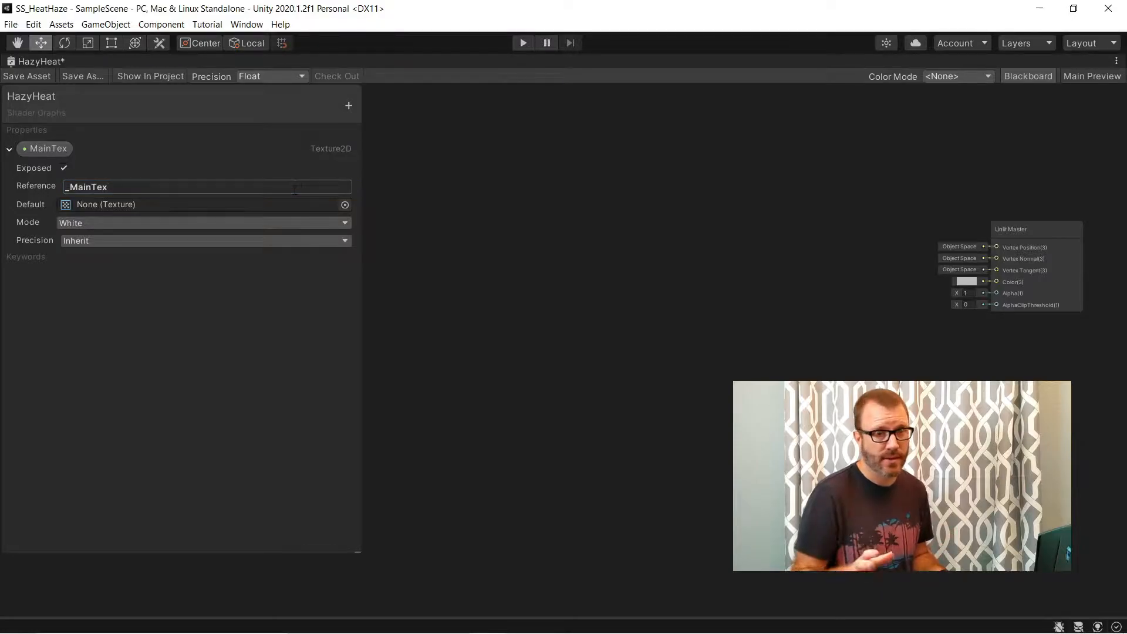
left_click(345, 204)
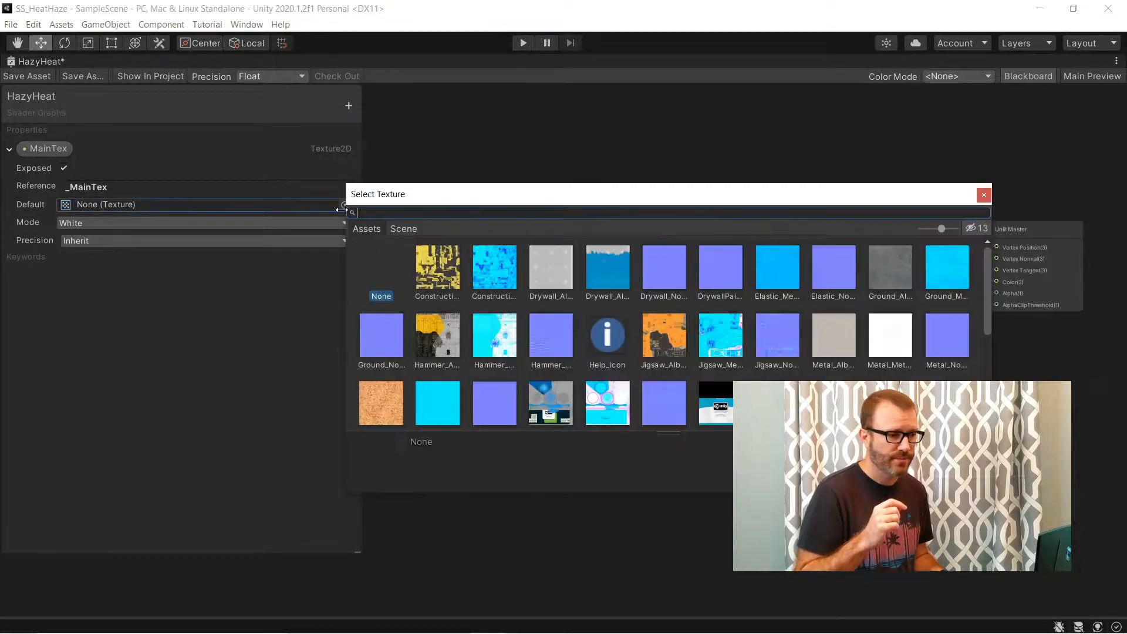
type("s")
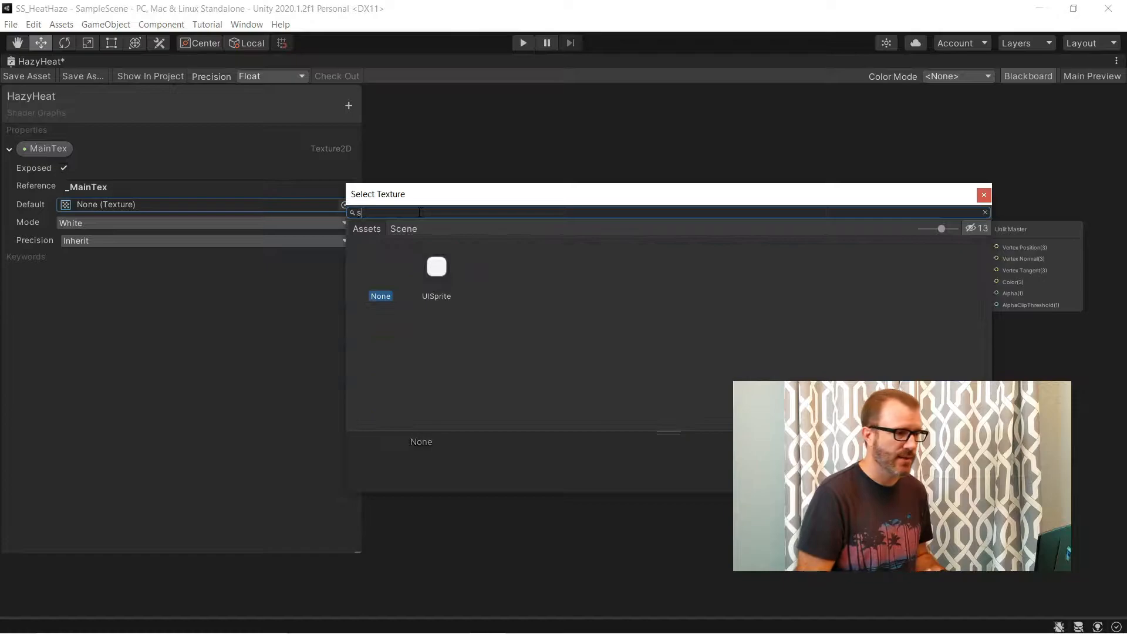
double_click(437, 266)
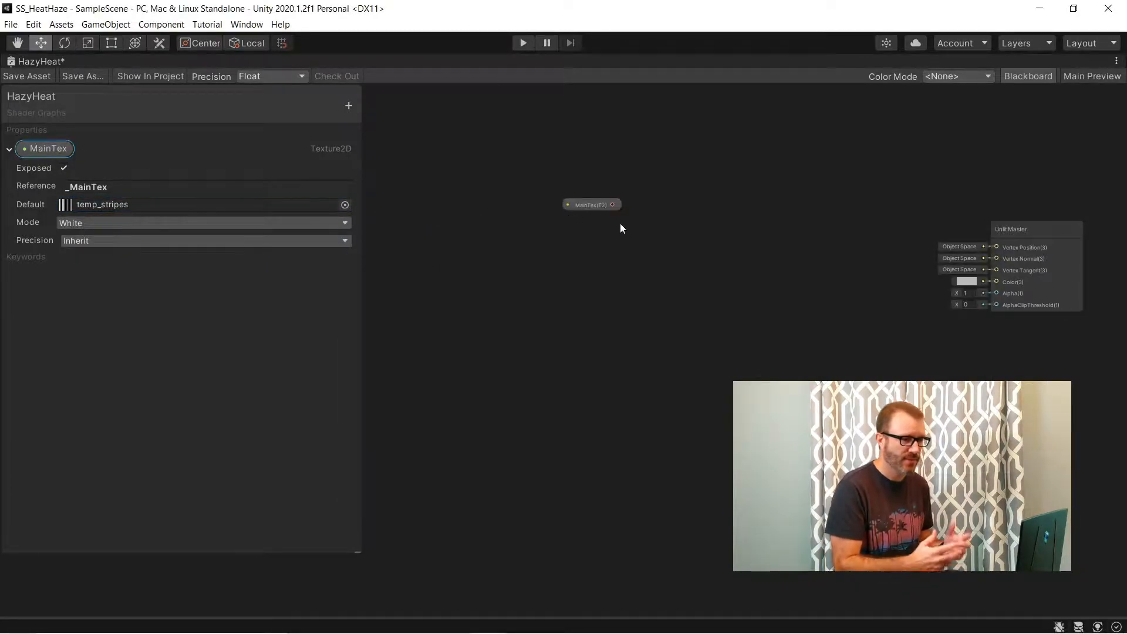
type("sample")
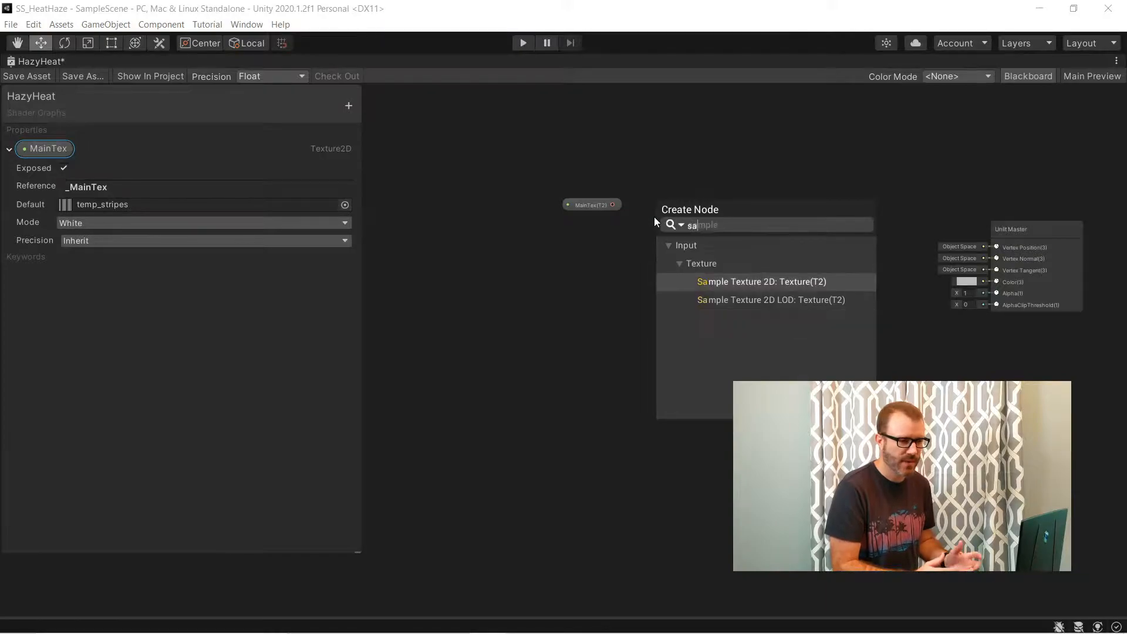
left_click(761, 281)
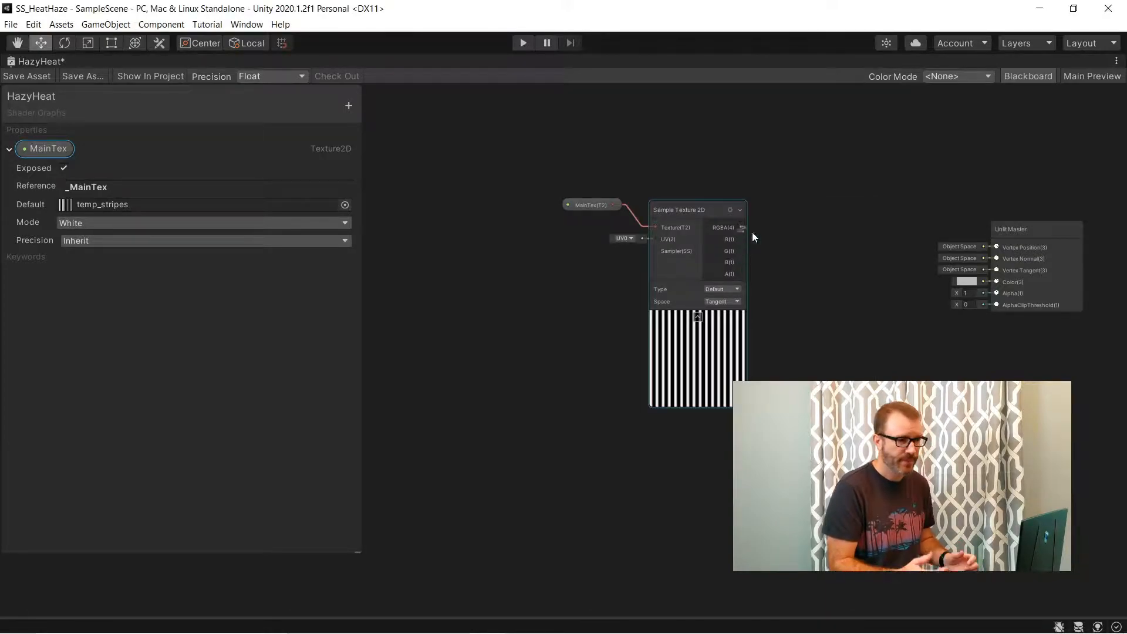
Wire the sampled texture into the master colour, shift UV/Split nodes left, and add an Add node.
left_click_drag(741, 227, 995, 282)
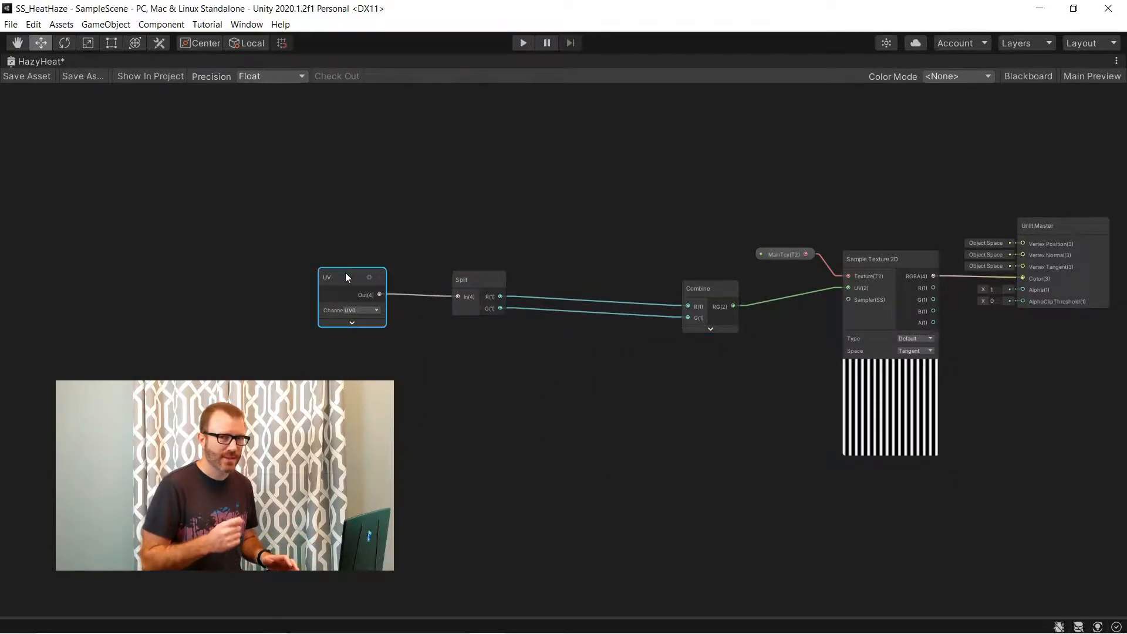
left_click_drag(345, 276, 381, 277)
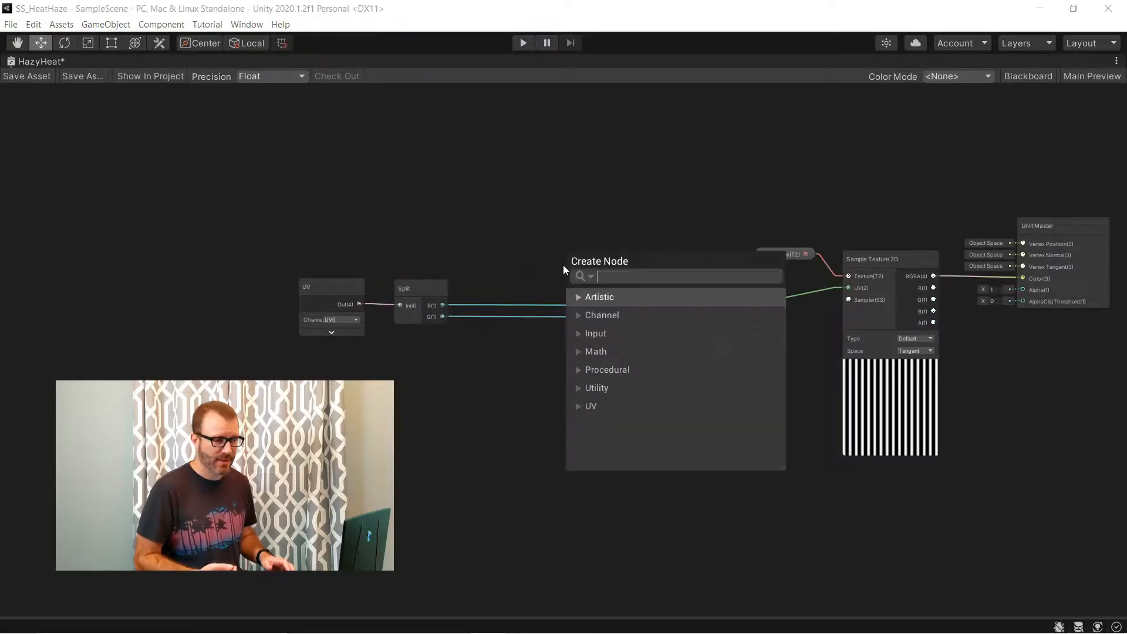
left_click(599, 297)
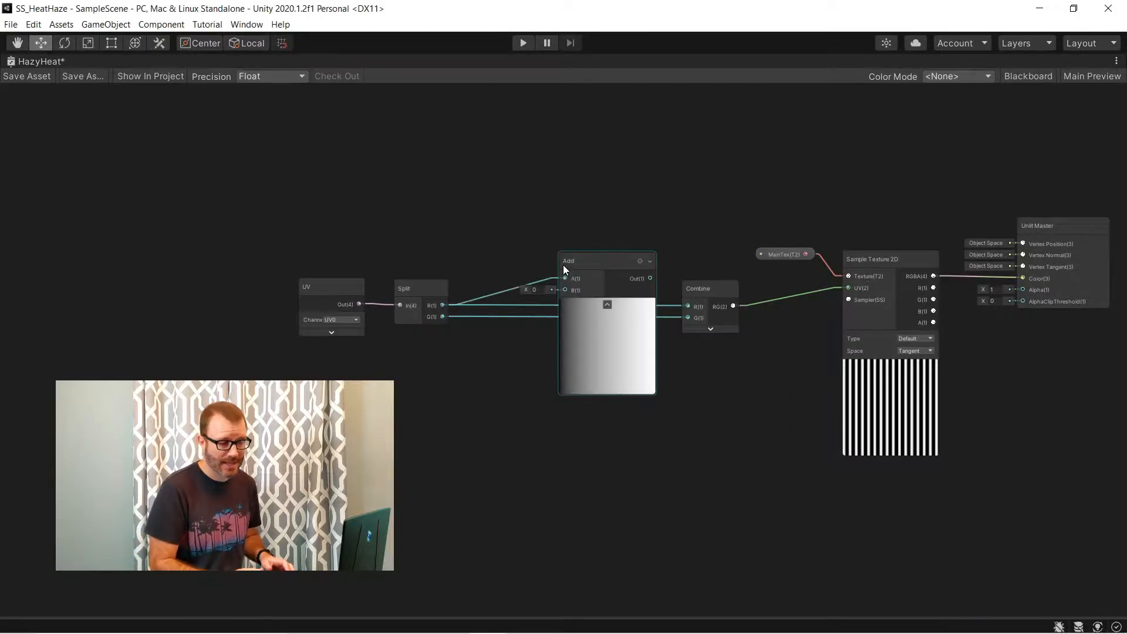
Connect the Add node's output to the Combine node's R input.
left_click_drag(569, 260, 611, 246)
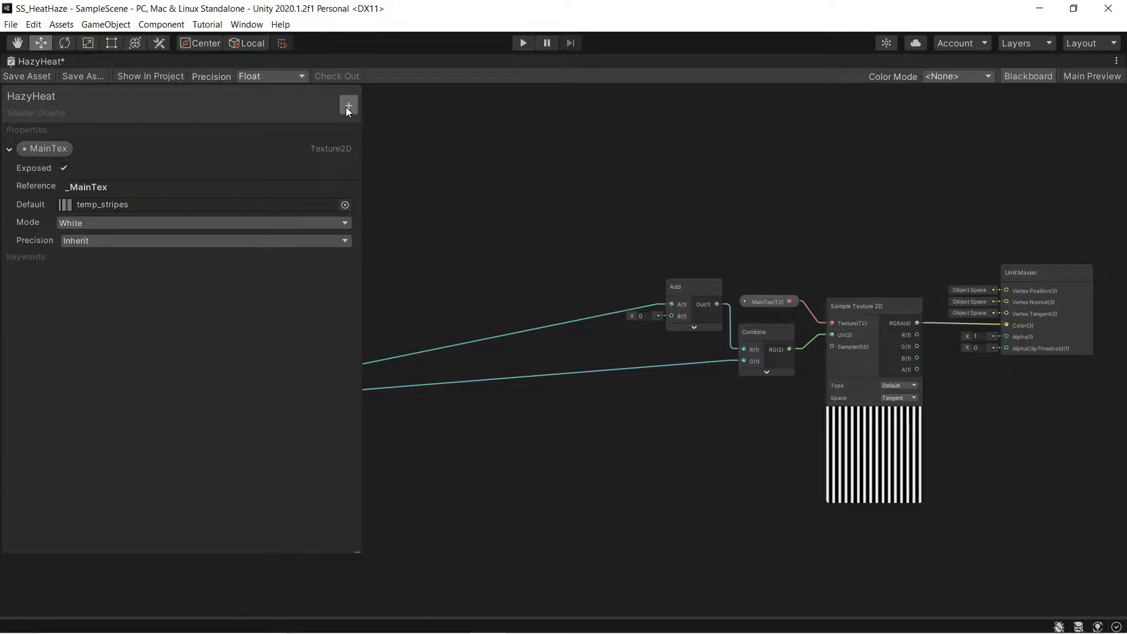
Add a float property named Strength with a default value of 0.05.
left_click(349, 105)
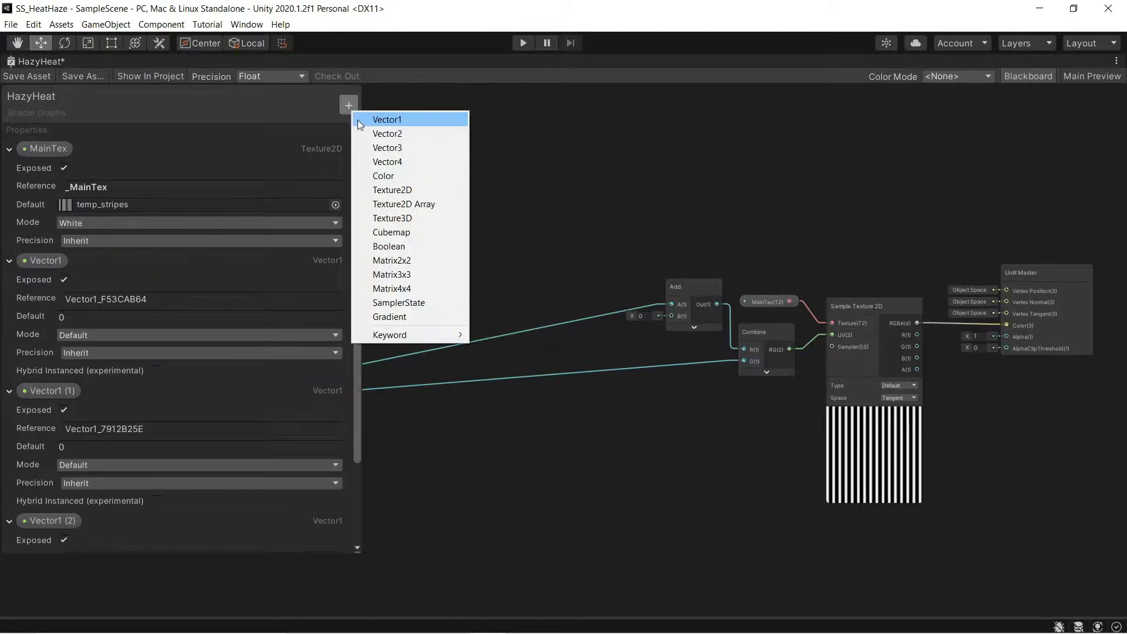
type("Strength")
left_click(48, 520)
type("CellDensity")
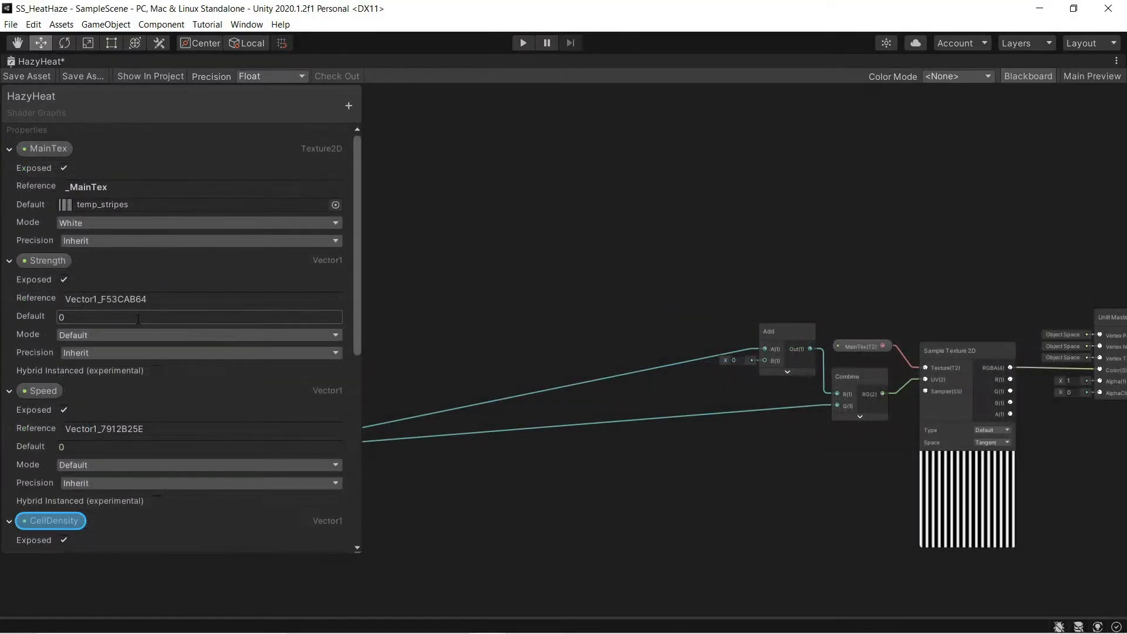
type("0.05")
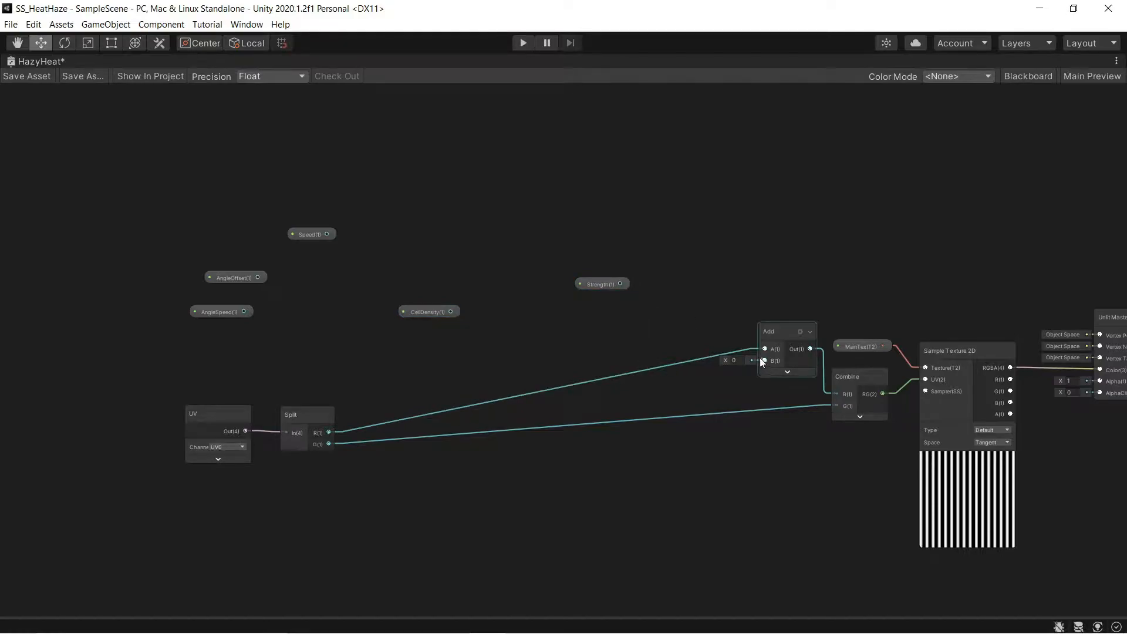
Add a Multiply node to combine the Voronoi output with Strength.
type("multiply")
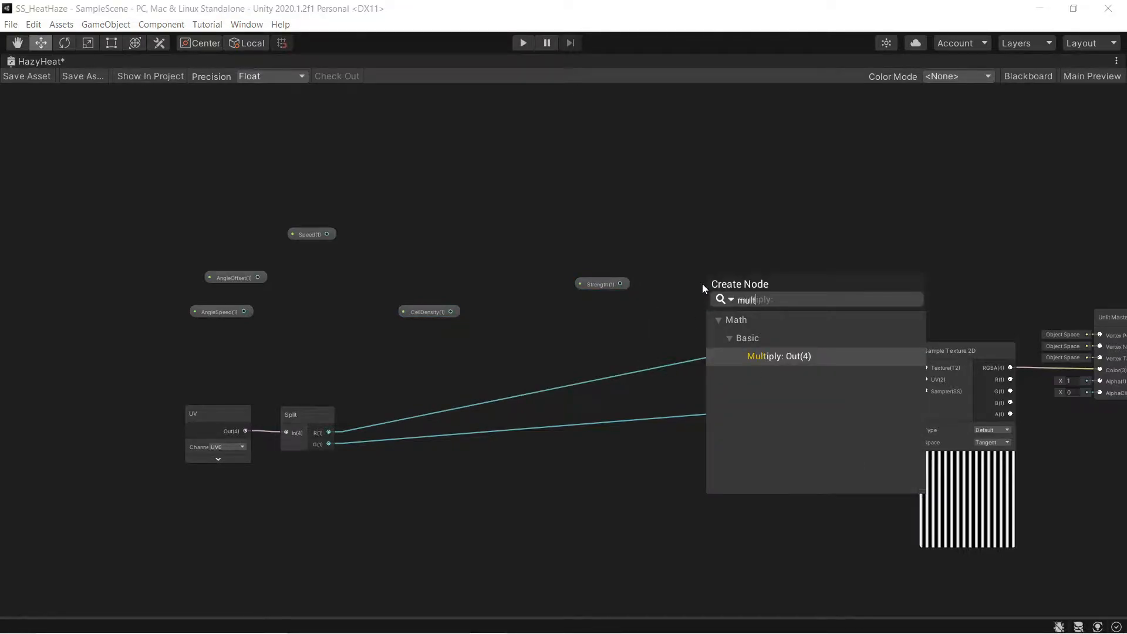
left_click(778, 355)
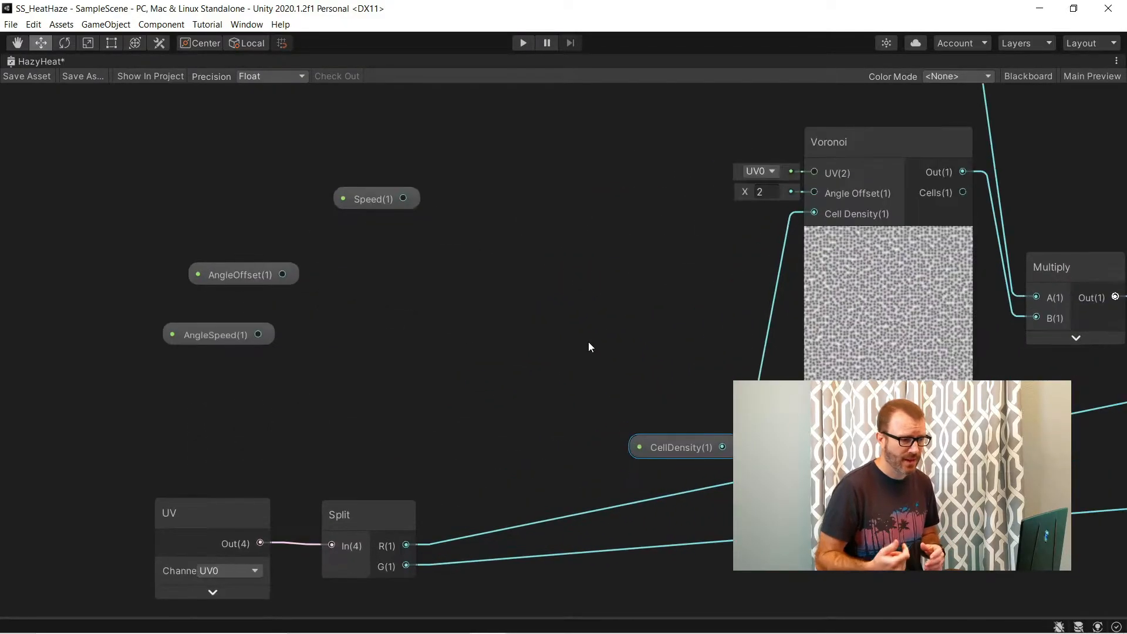
mouse_move(381, 321)
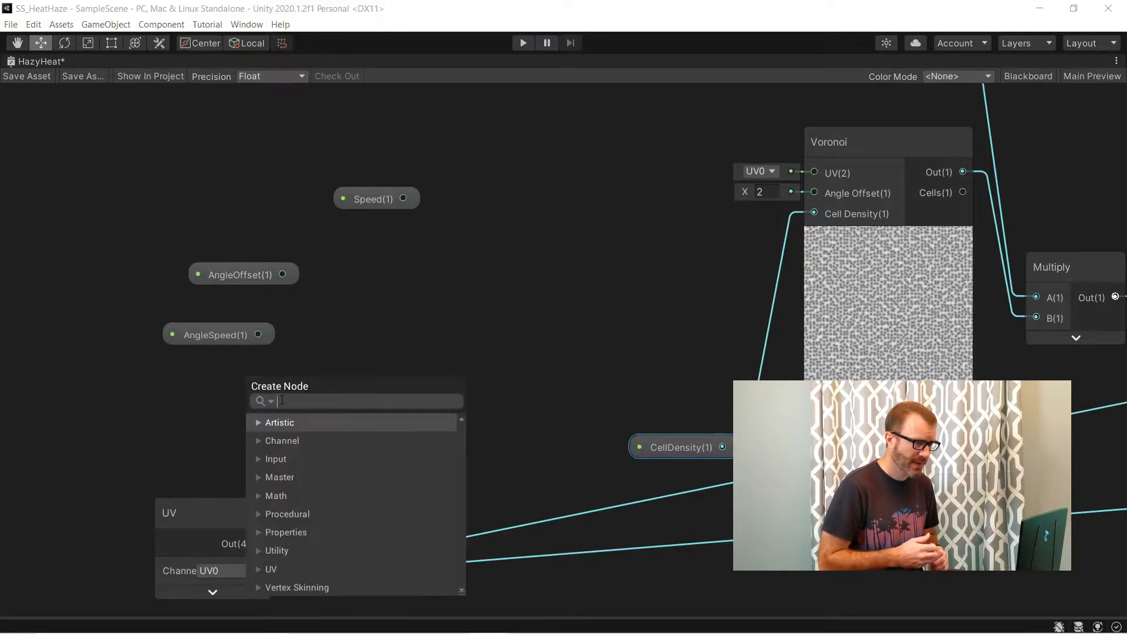
Add a Time node for the angle animation and hide the Multiply node's preview.
type("til")
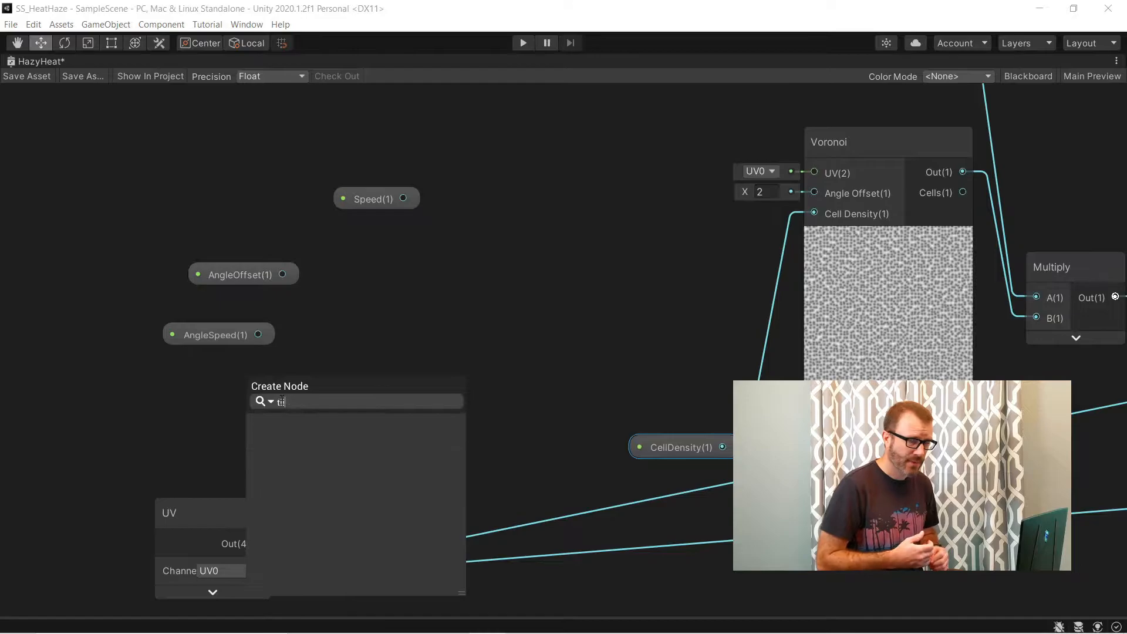
type("time")
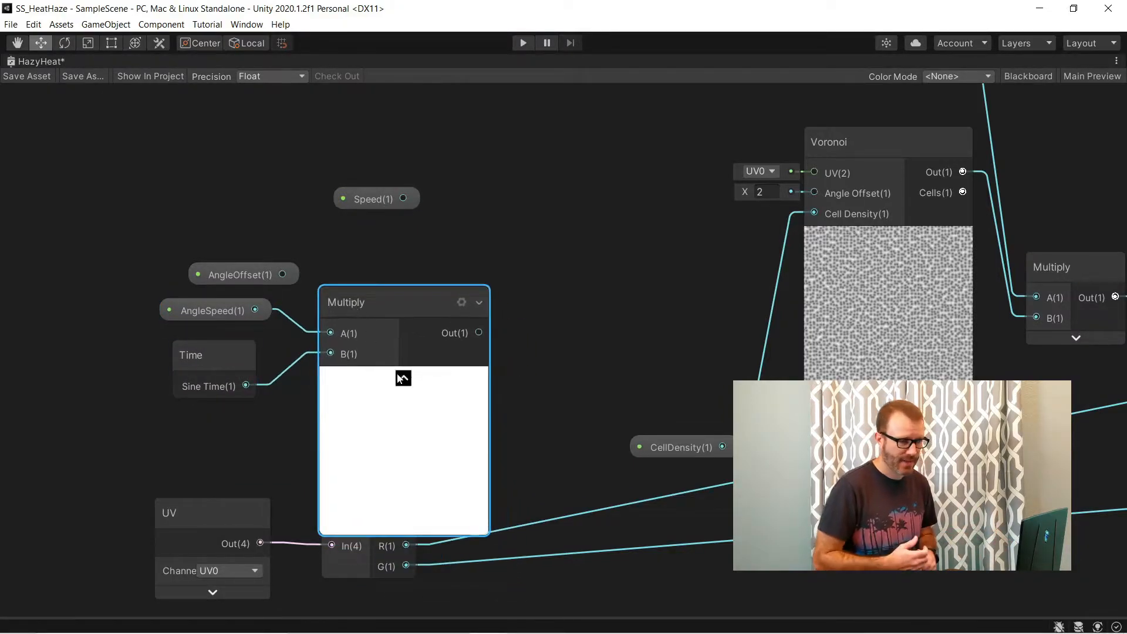
left_click(403, 379)
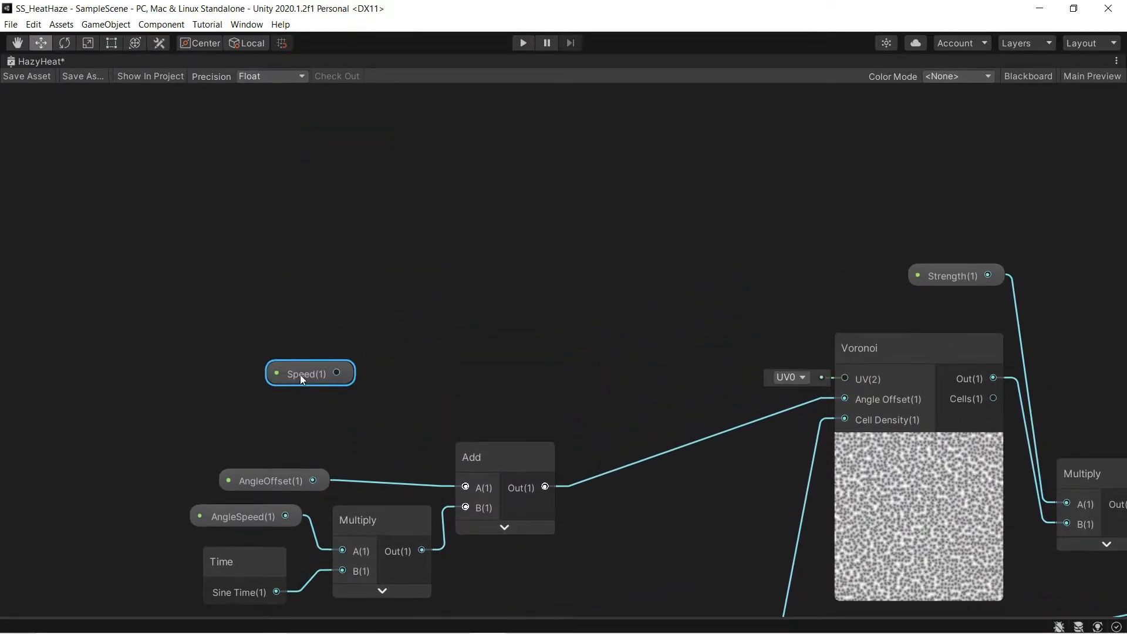
Add a Time input node to multiply with the Speed property.
type("math")
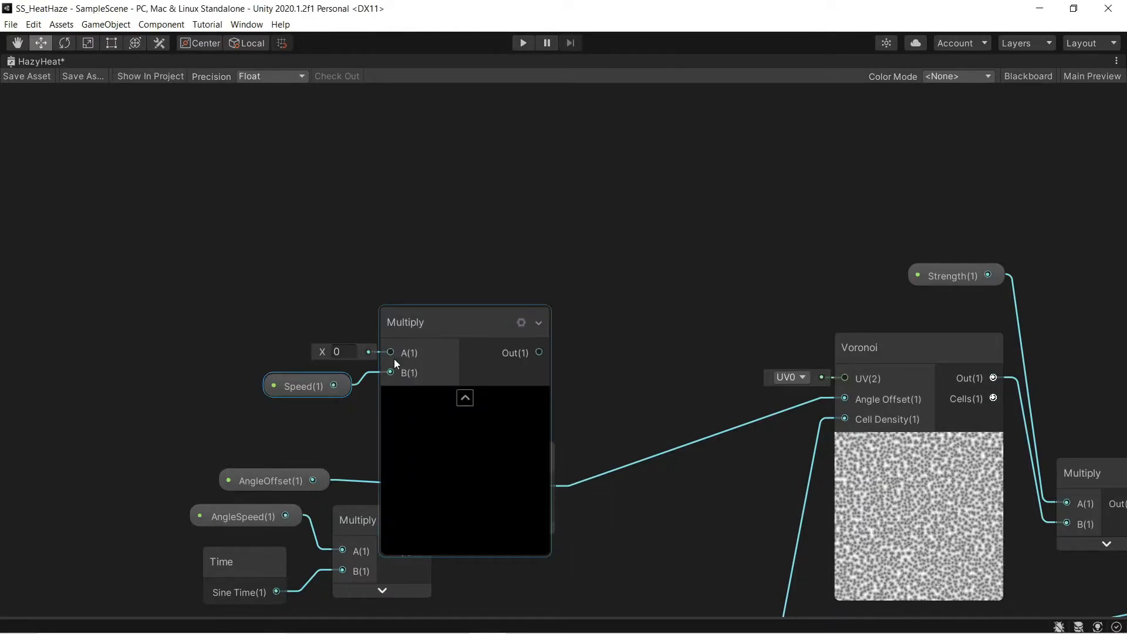
type("time")
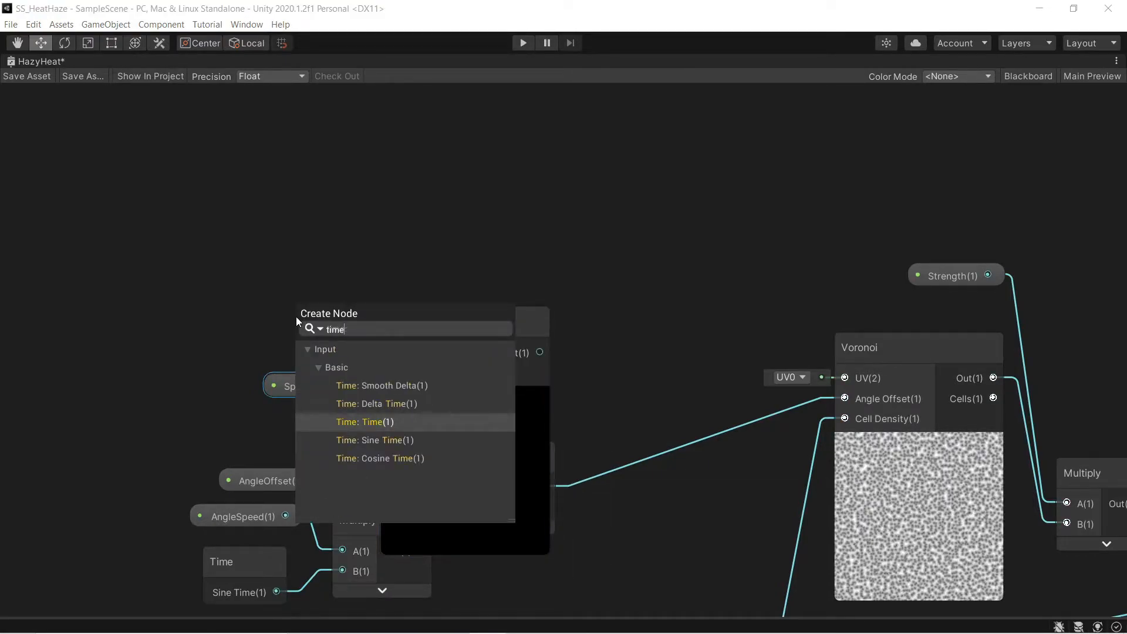
left_click(371, 422)
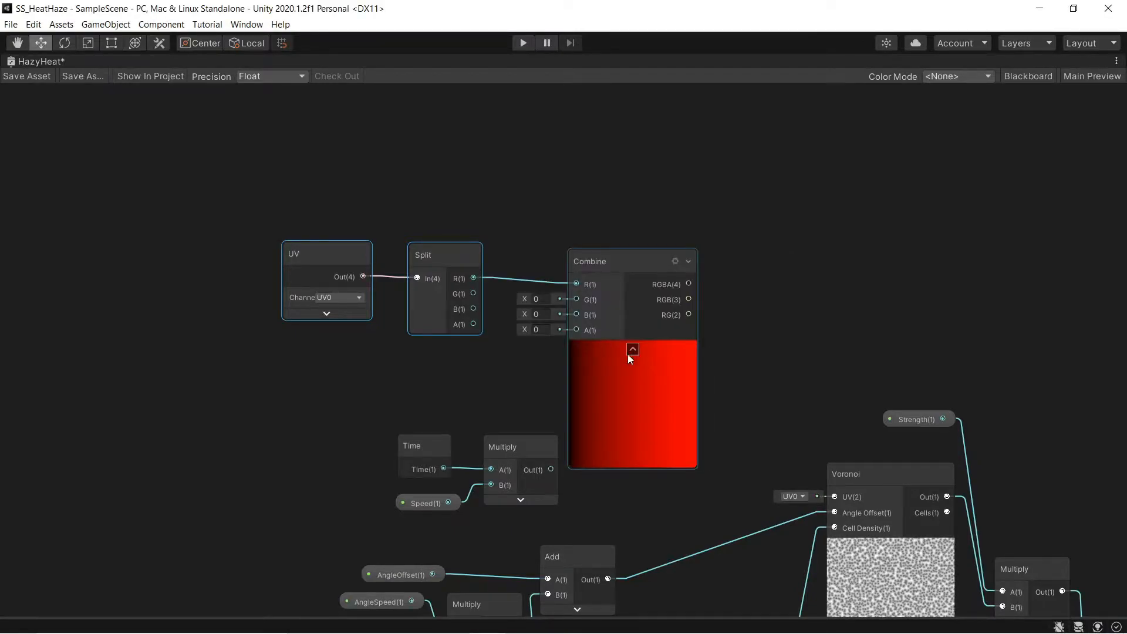
Hide the Combine preview and add a Subtract node for scrolling the green UV channel.
left_click(631, 349)
type("sub")
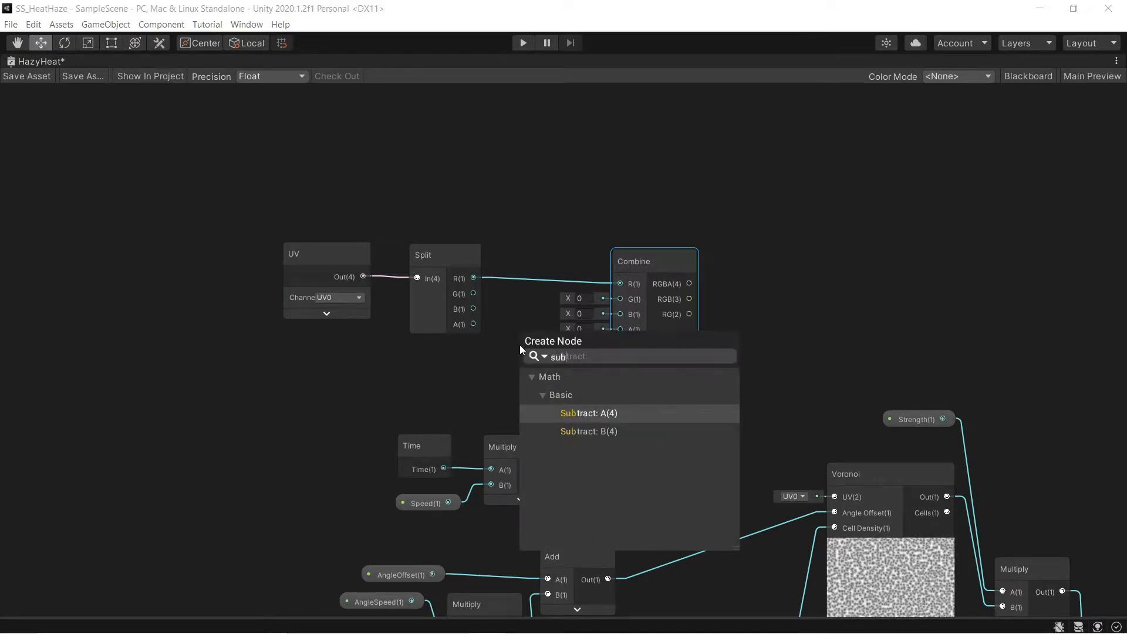
left_click(588, 413)
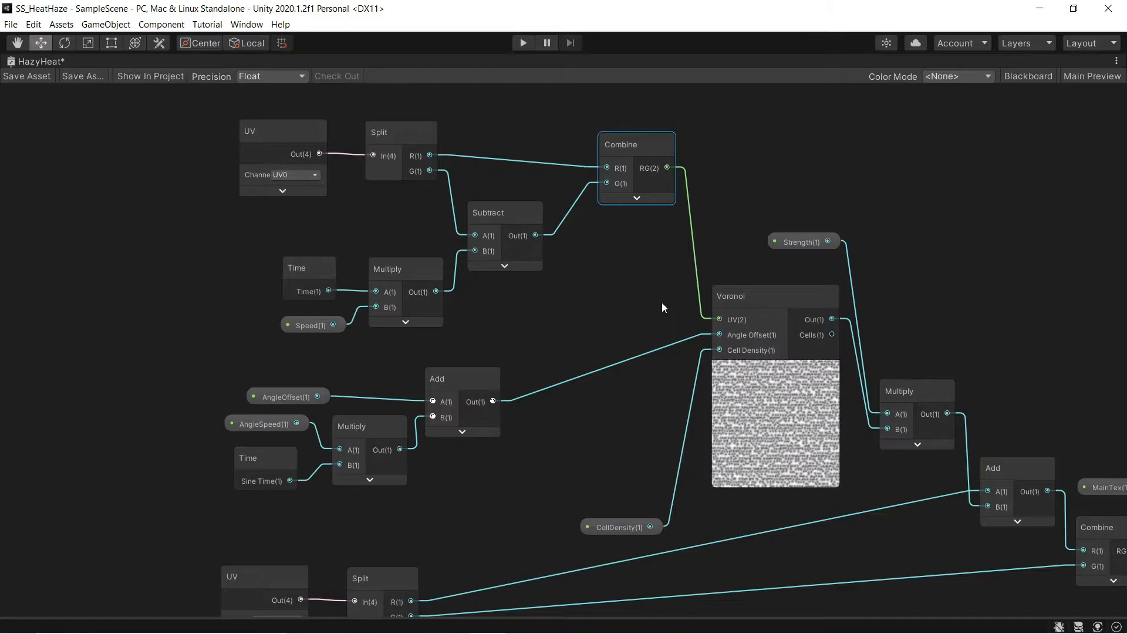
scroll("down", 3)
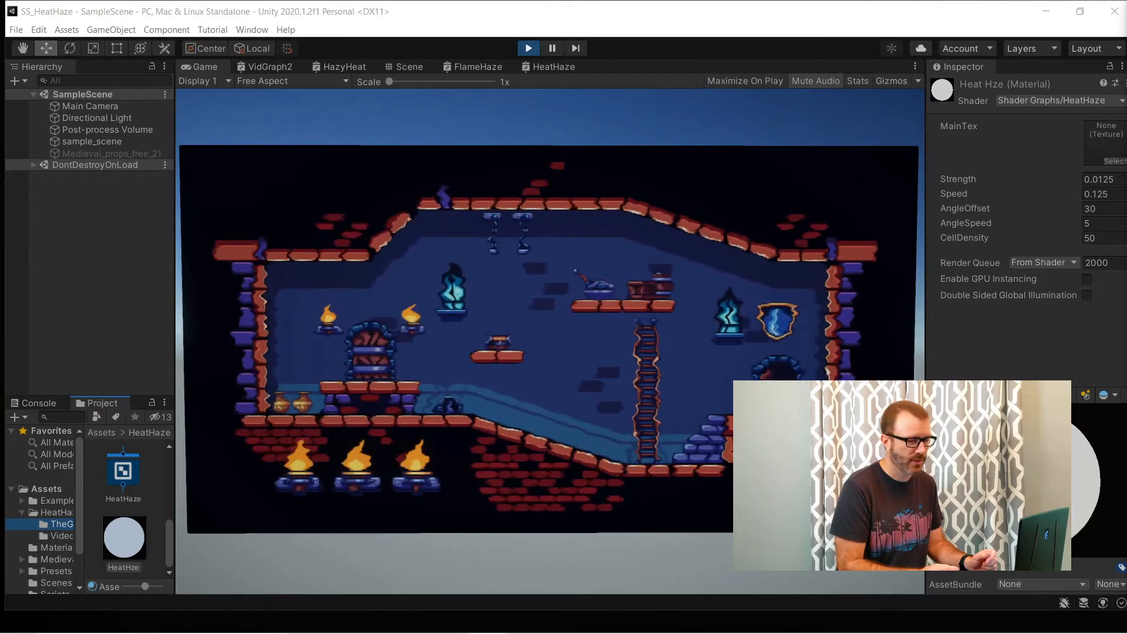
Change the HeatHaze material's CellDensity to 10, then back to 50.
left_click(1093, 237)
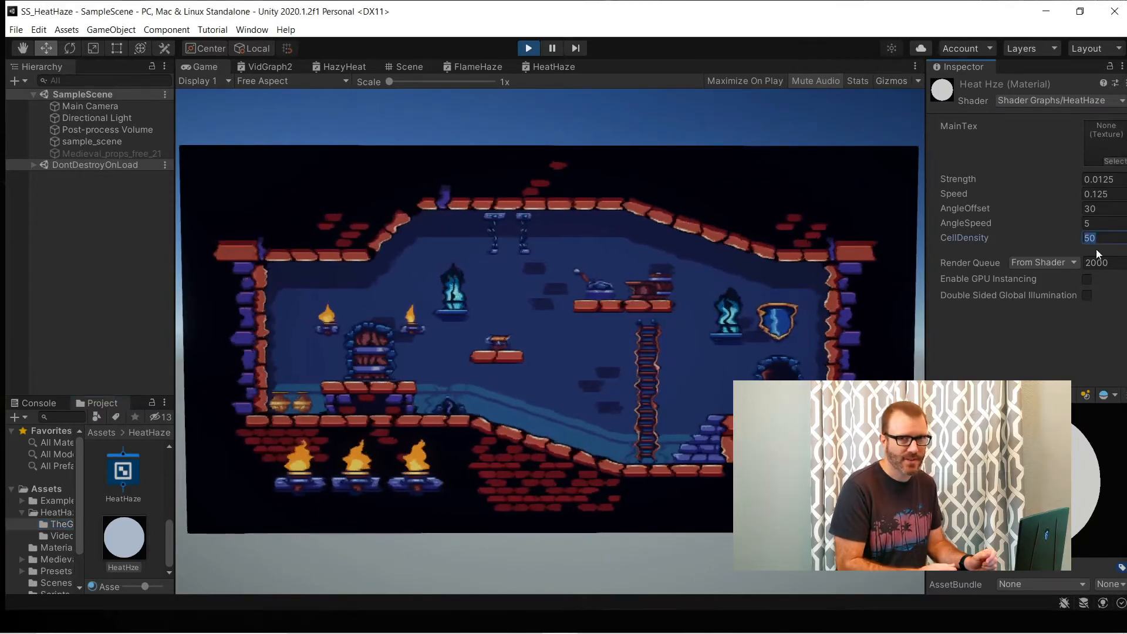
type("10")
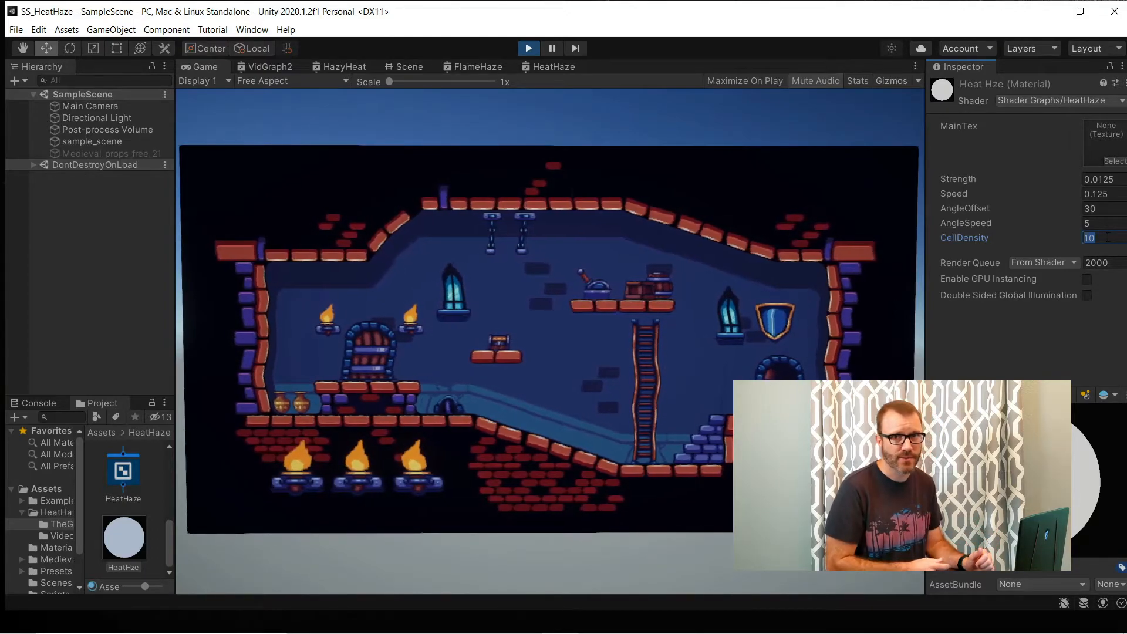
type("50")
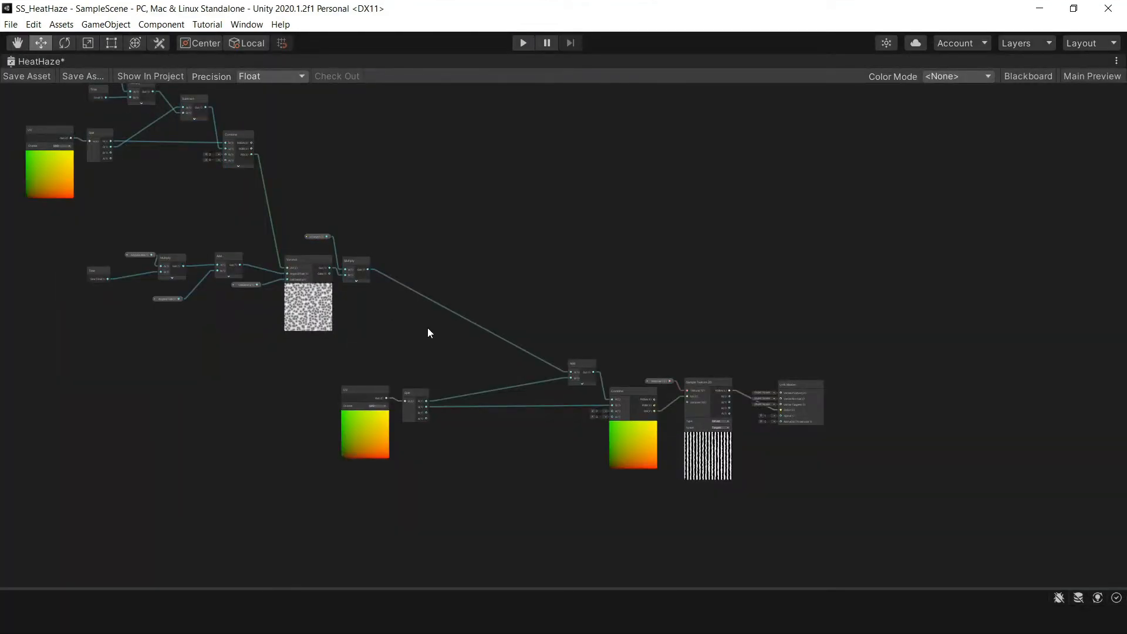
mouse_move(426, 321)
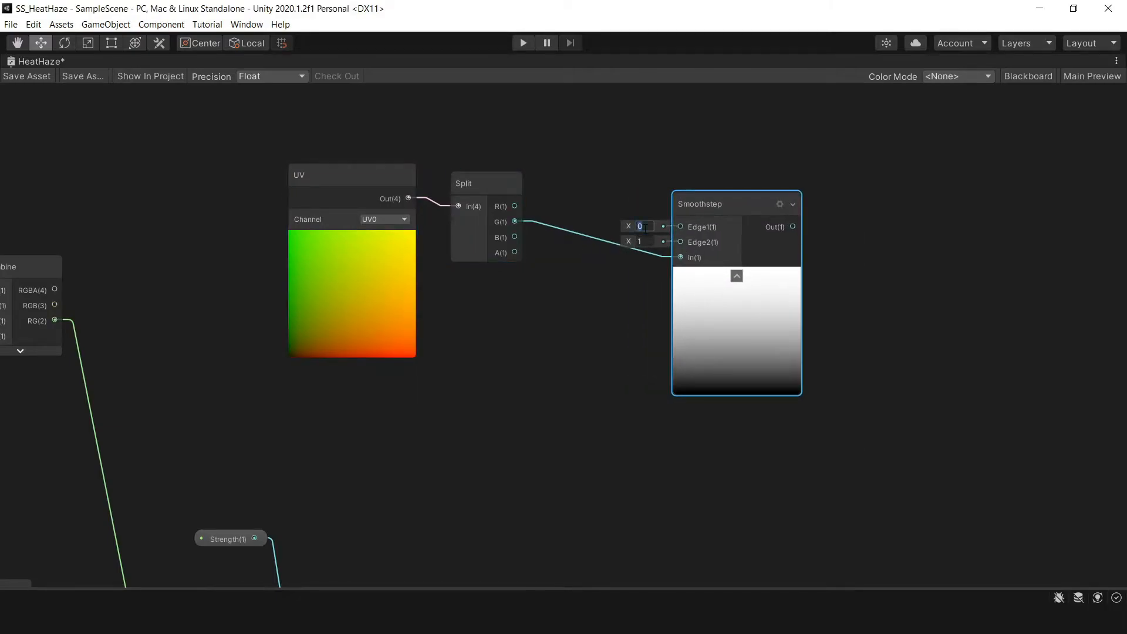
Set the mask gradient value to 0.45 and add a Multiply node applying the mask.
type("0.45")
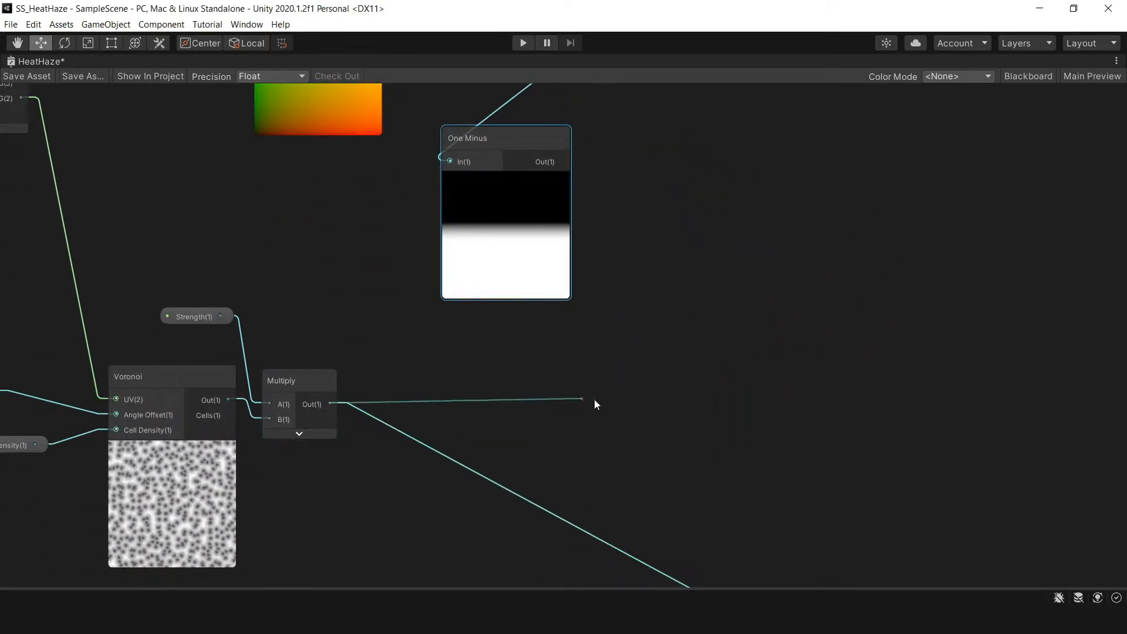
type("multiply")
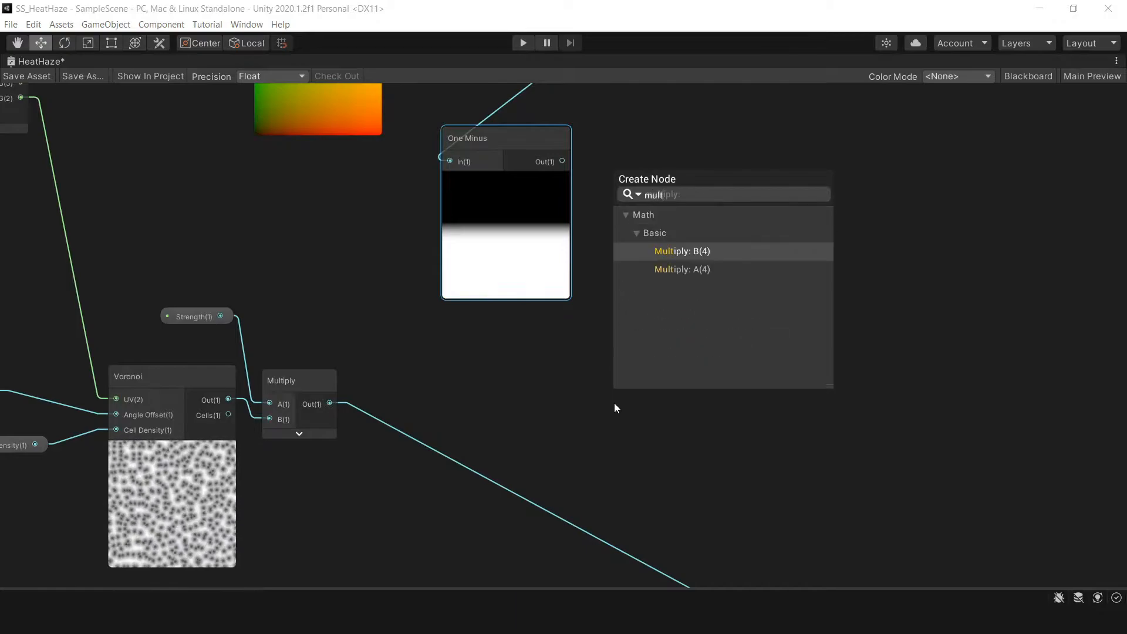
left_click(681, 251)
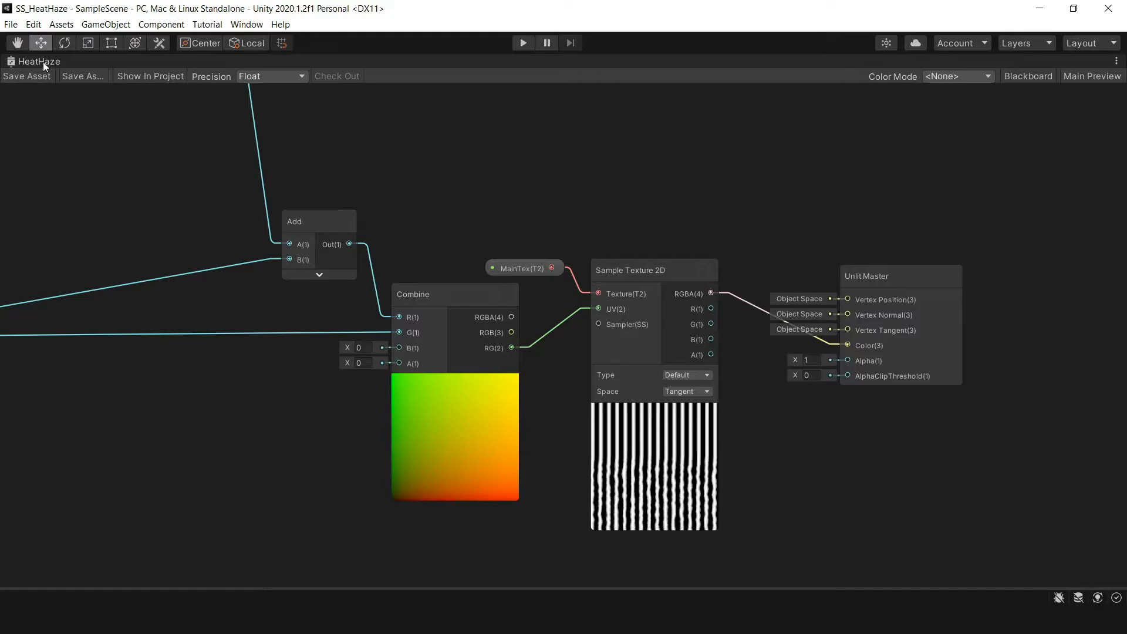
Set the HeatHaze Smoothstep edges to 0.2 and 0.6 and check the mask in the game view.
left_click(253, 61)
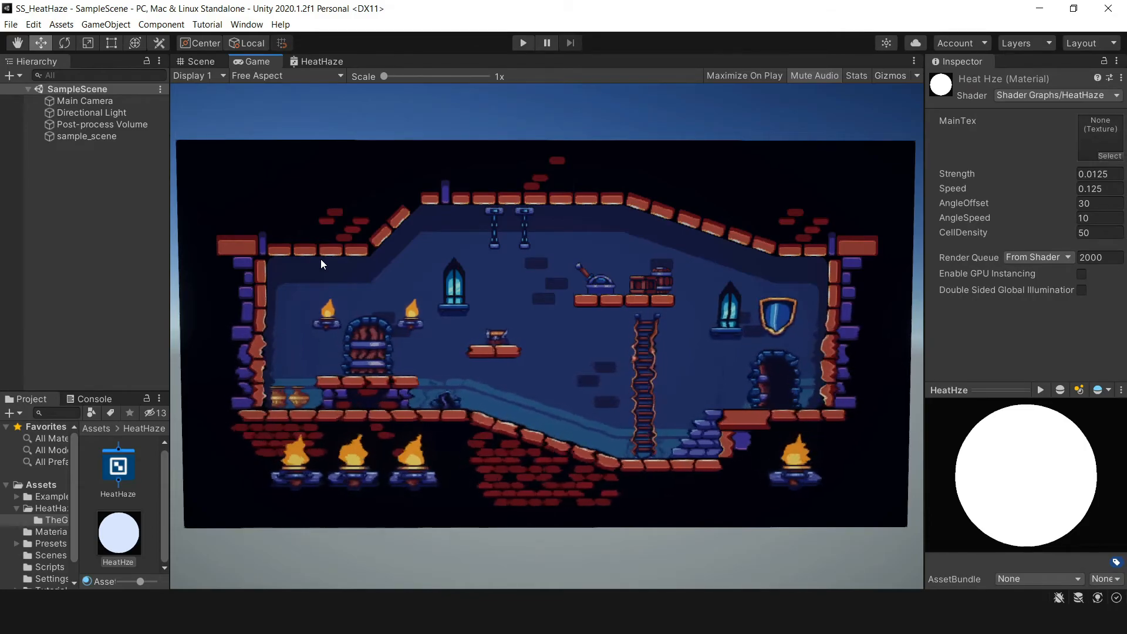
left_click(320, 61)
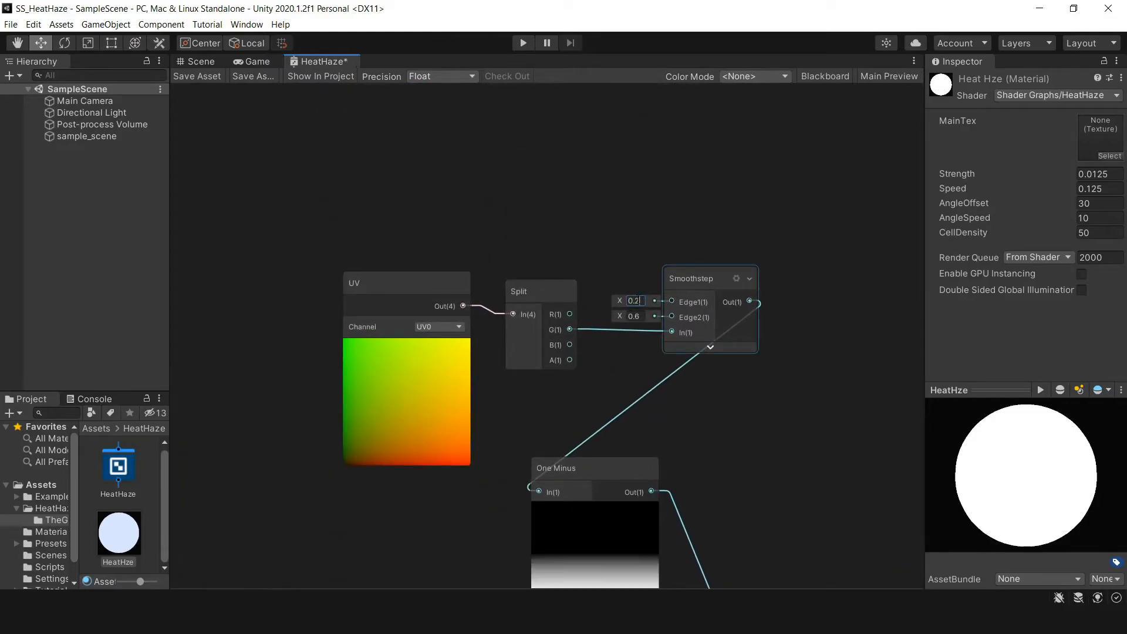
left_click(634, 316)
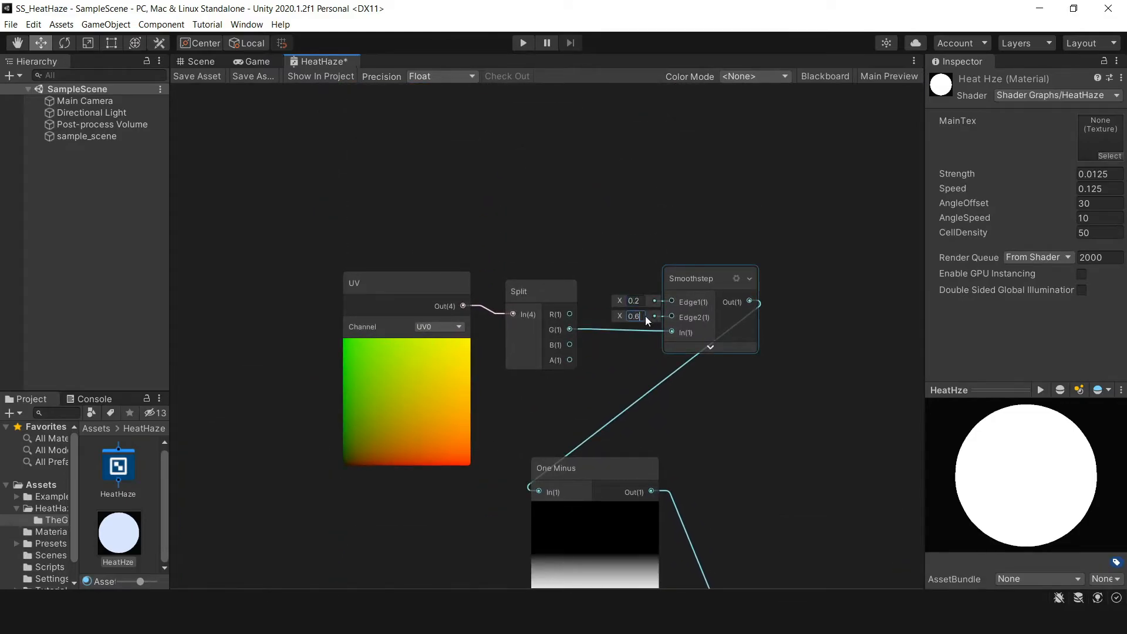
left_click(257, 61)
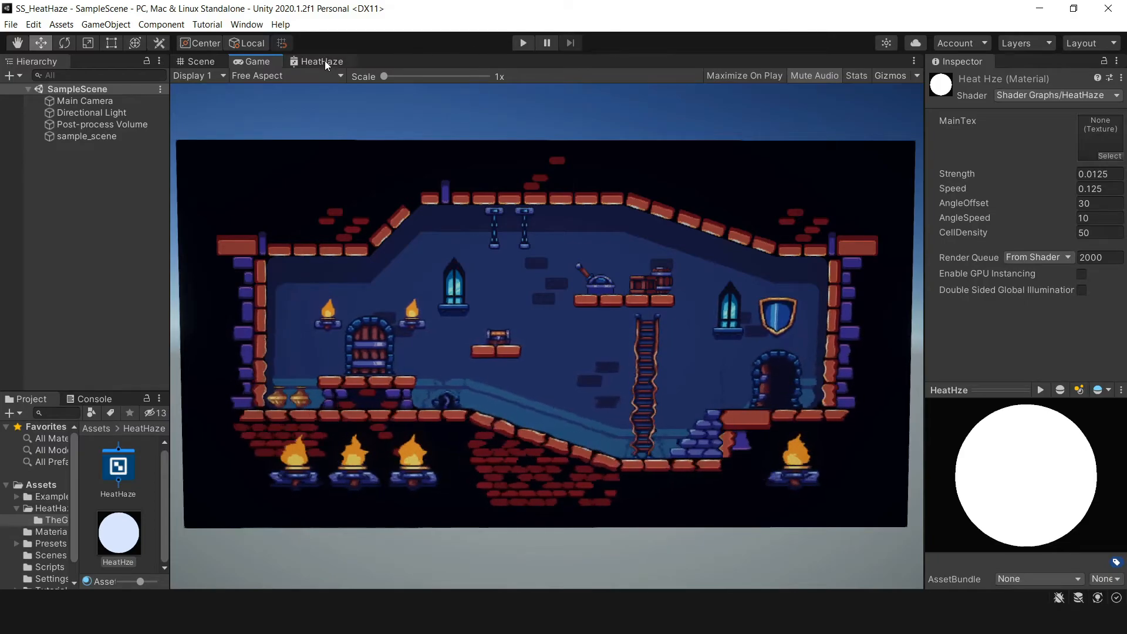
Add a Vector2 node in the HeatHaze graph and set the horizontal offset amount.
left_click(321, 61)
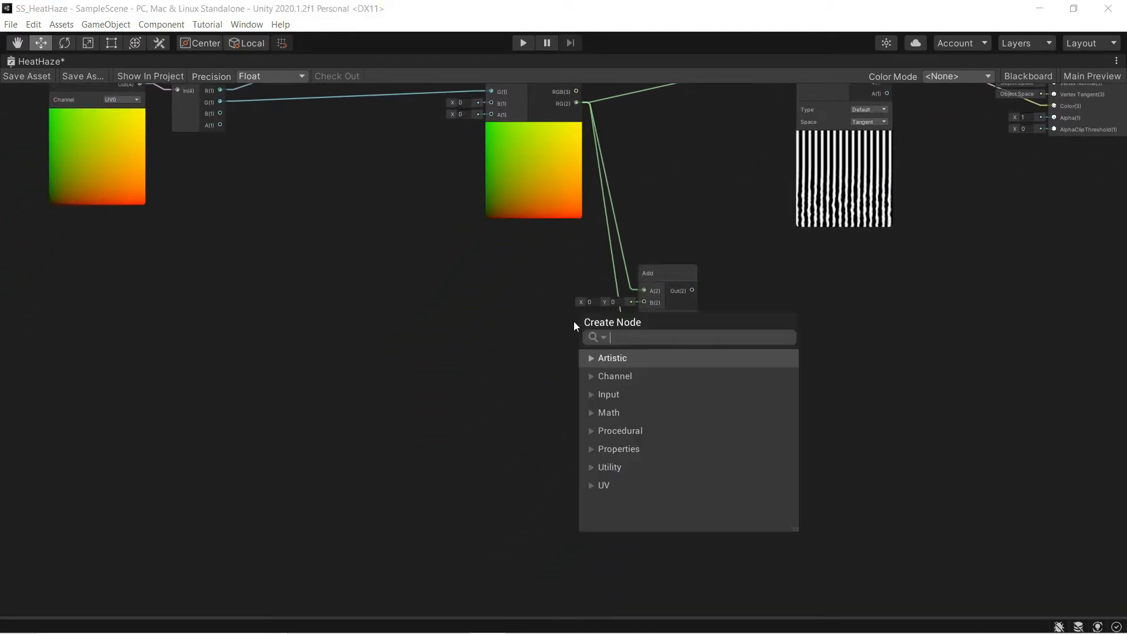
type("vector")
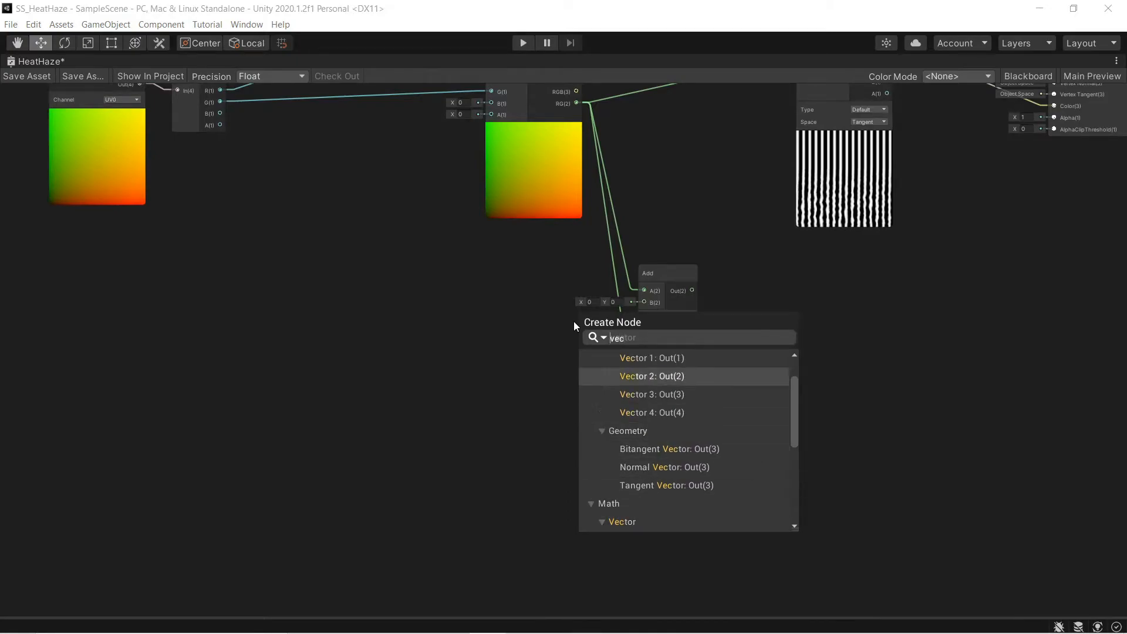
left_click(651, 376)
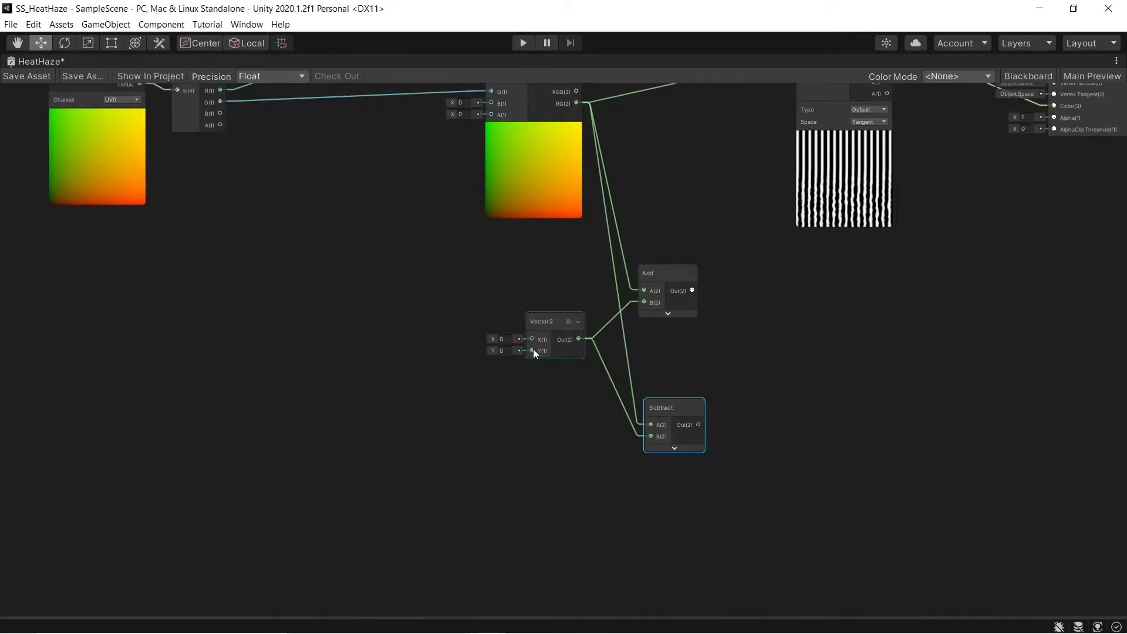
left_click(503, 339)
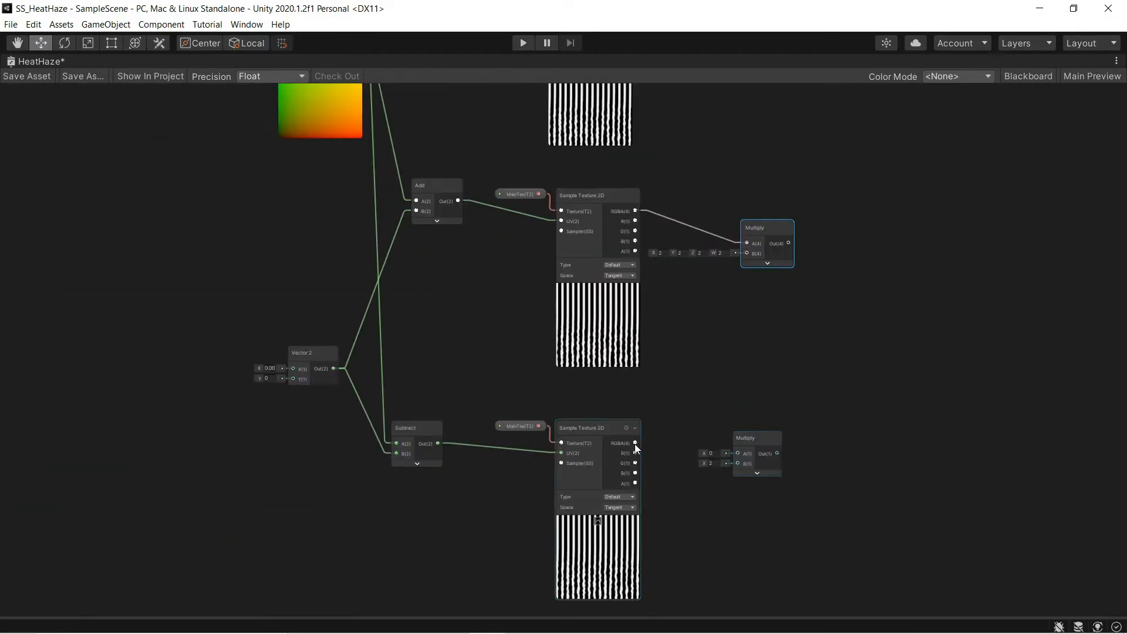
Wire the second MainTex sample into its Multiply and add a 0.5 Vector1 scale constant.
left_click_drag(635, 443, 740, 453)
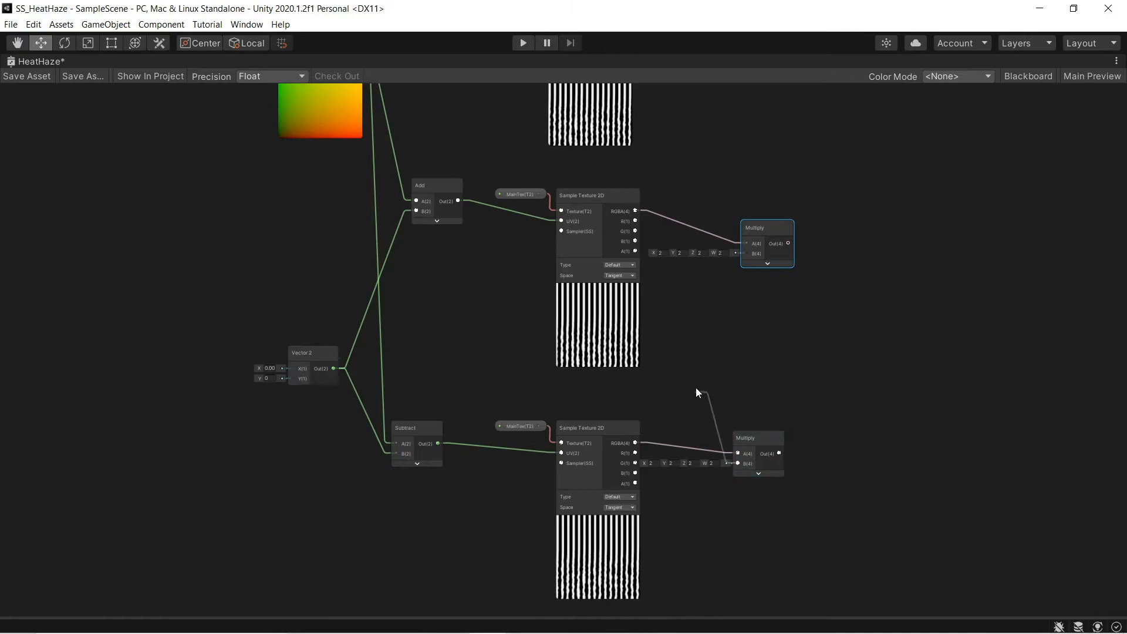
type("vector")
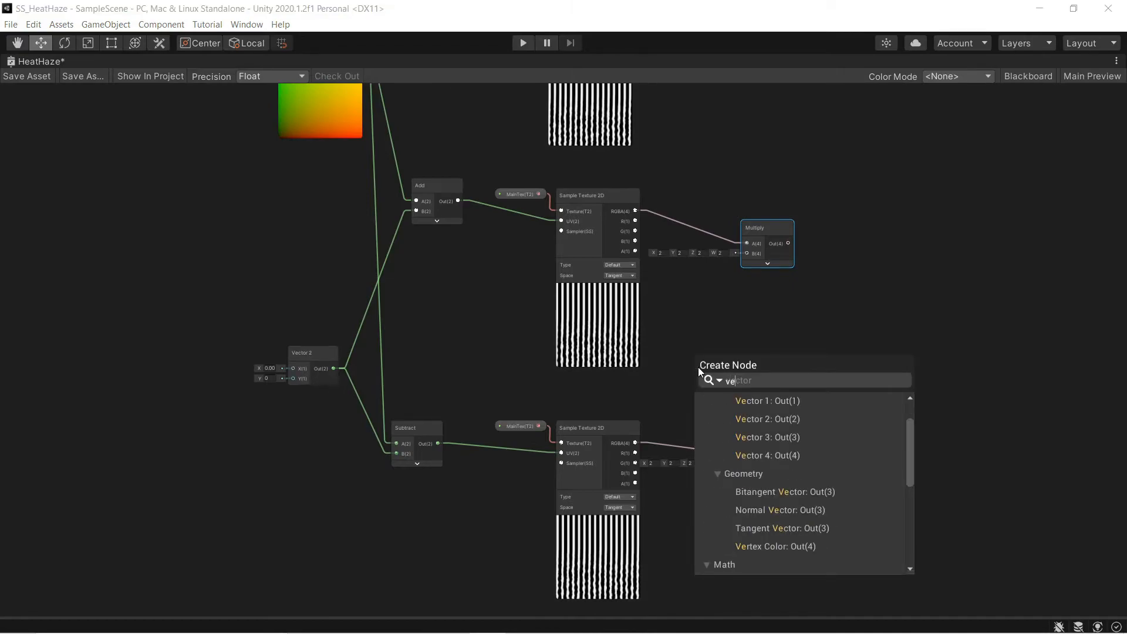
left_click(766, 400)
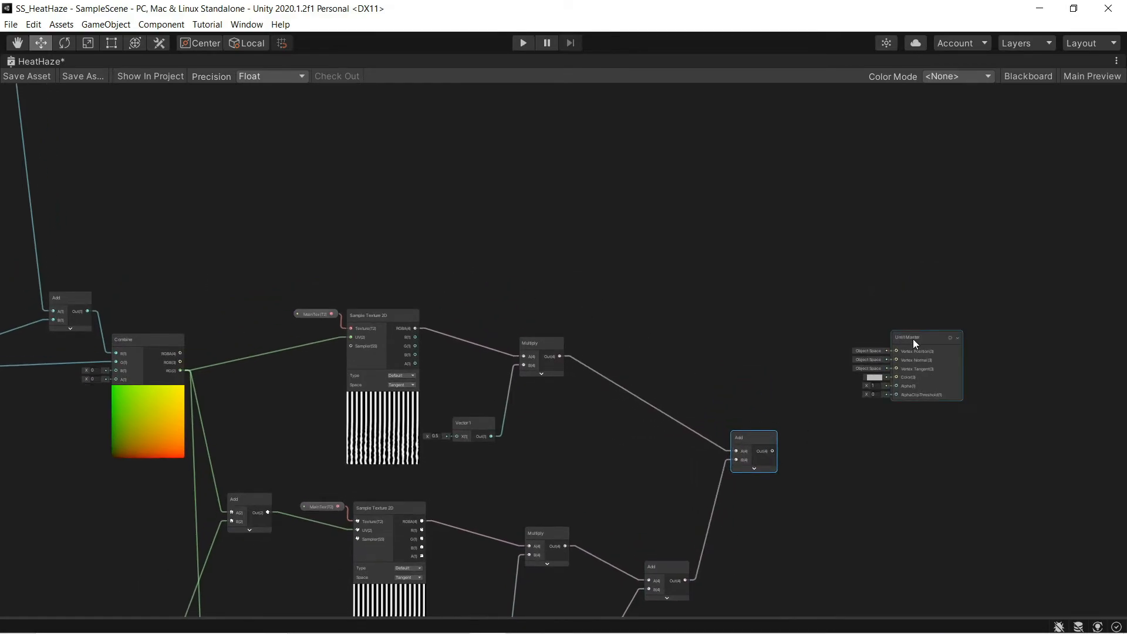
Add a Preview node on the mask and Multiply nodes for the mask and inverted mask.
scroll("down", 3)
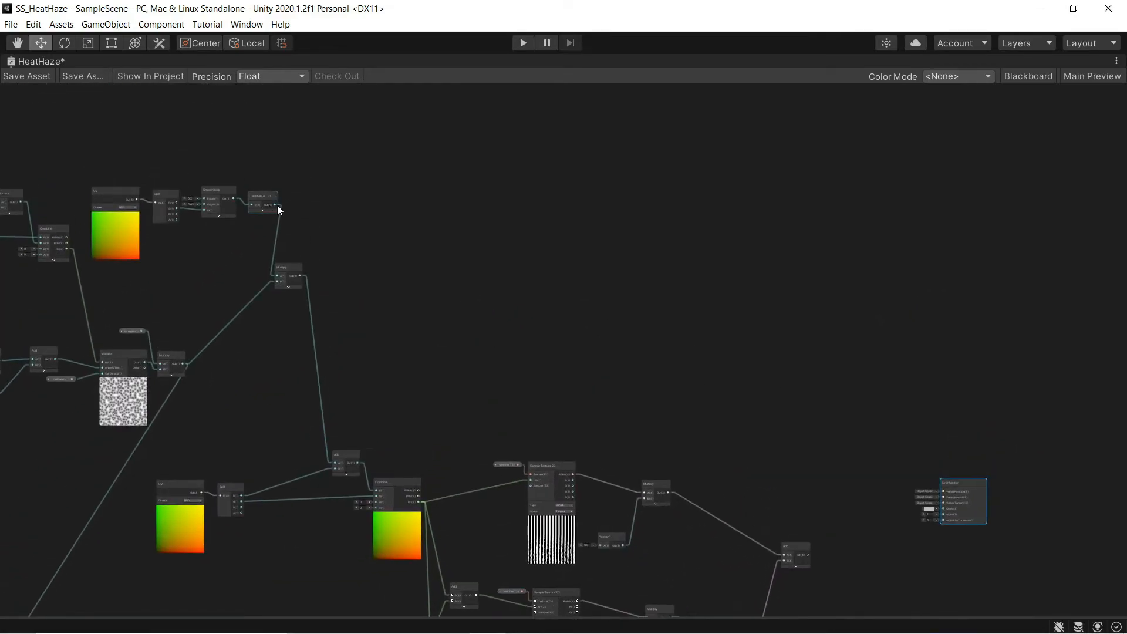
type("preview")
type("mult")
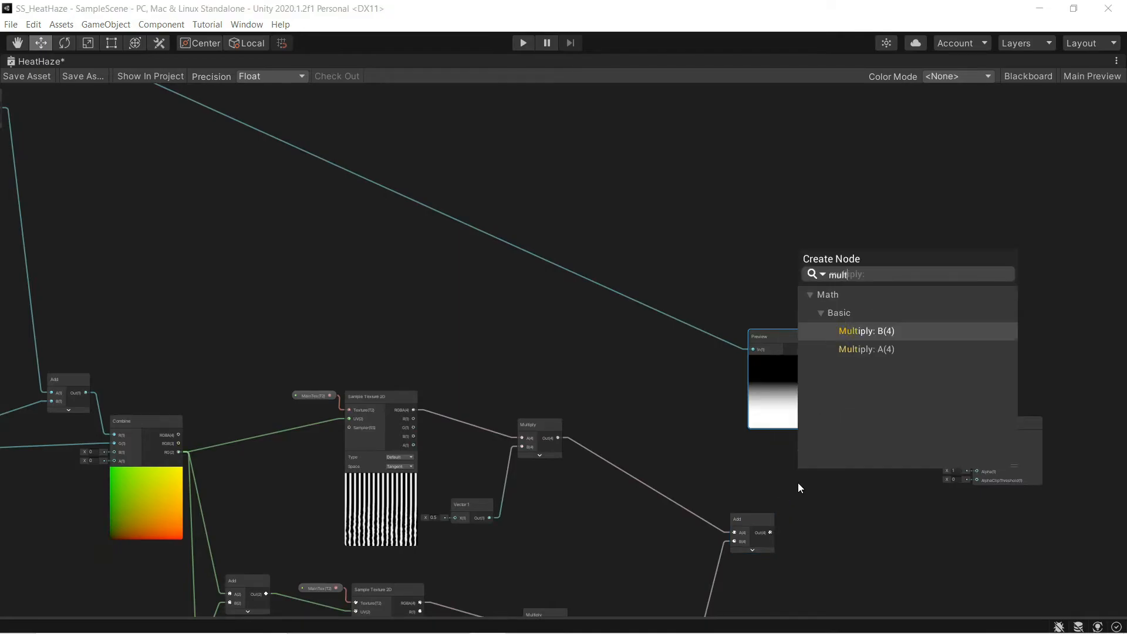
left_click(865, 330)
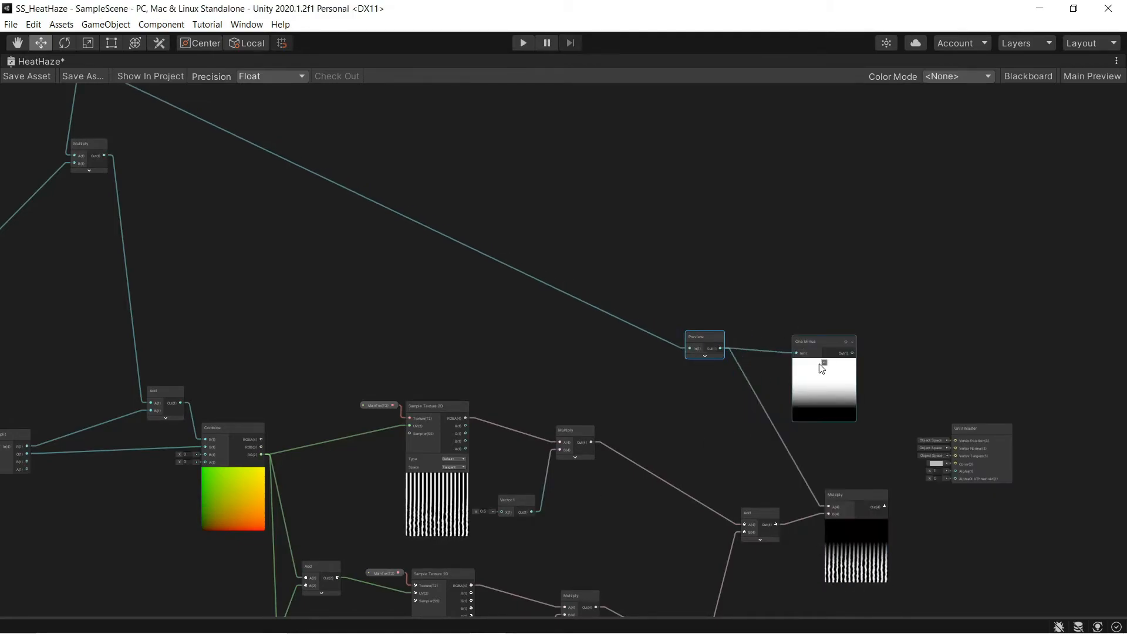
type("multiply")
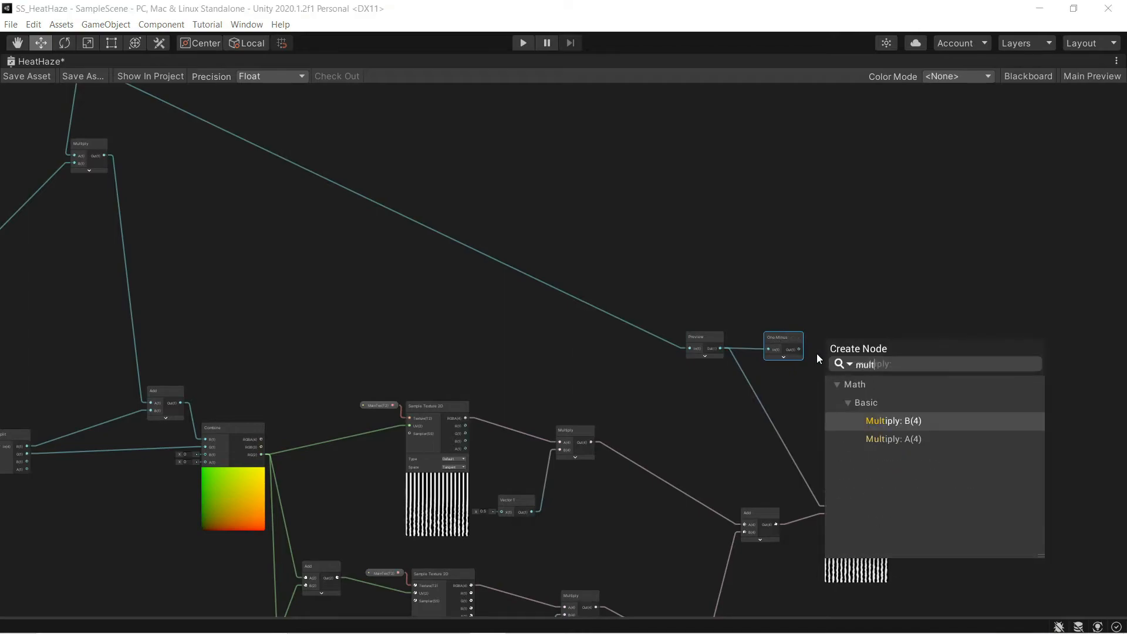
left_click(893, 420)
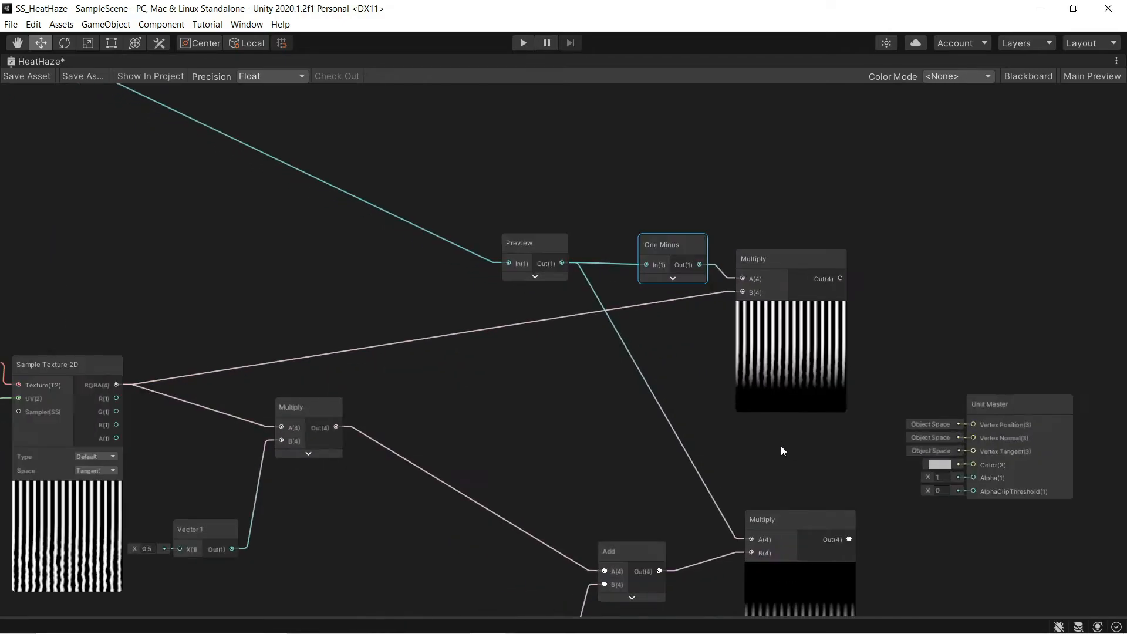
Sum the masked sharp and blurred samples with an Add node and feed it into Color.
left_click_drag(782, 451, 736, 244)
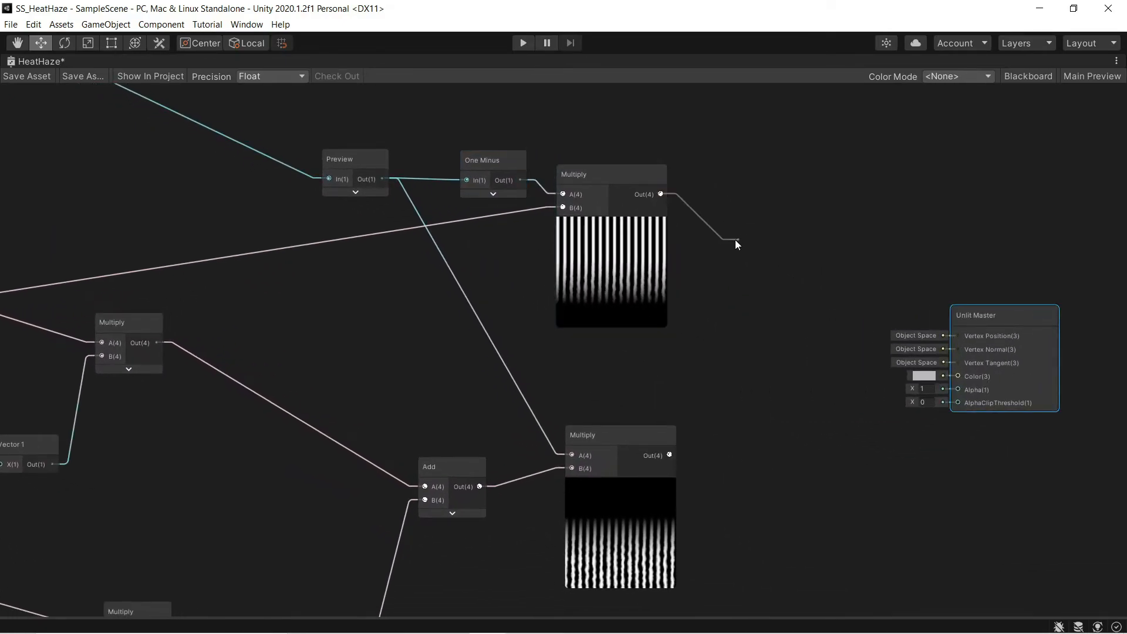
type("add")
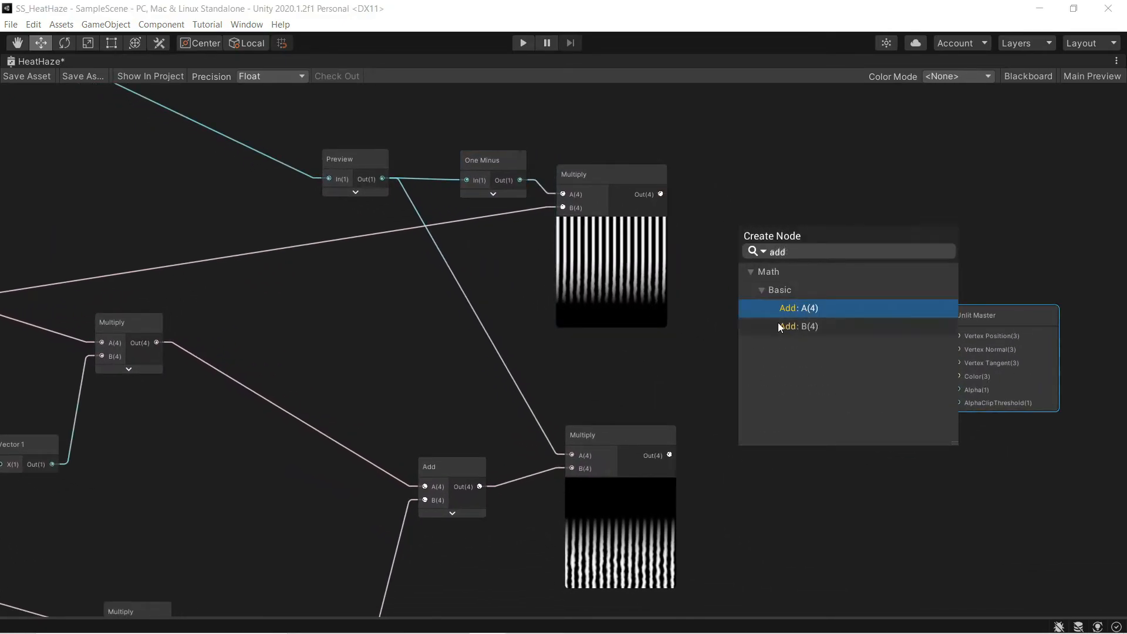
left_click(798, 308)
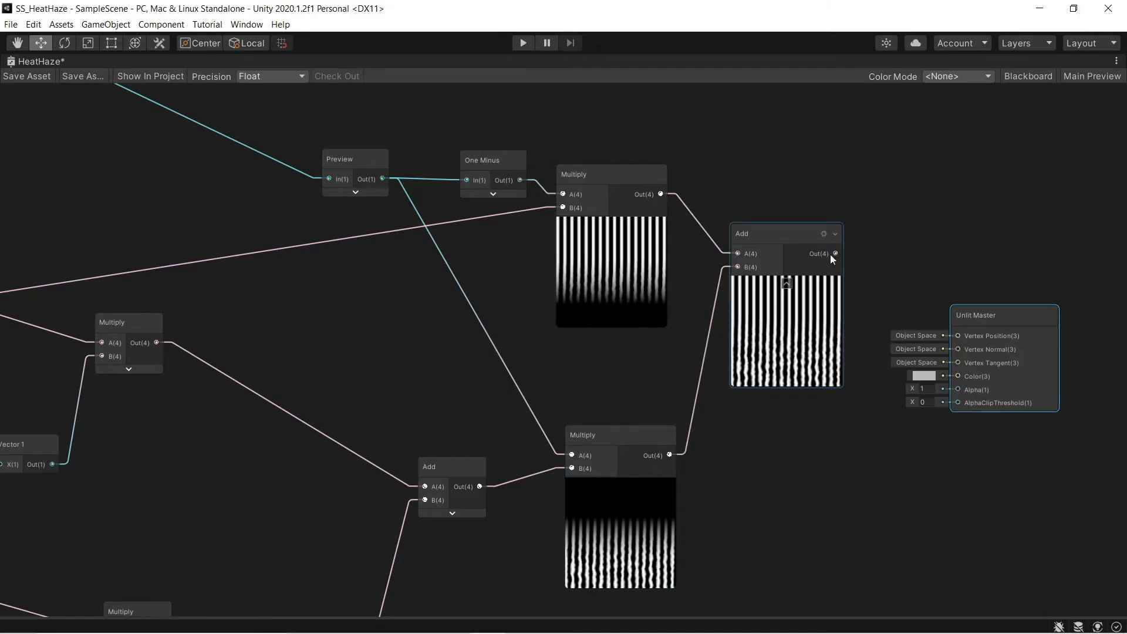
left_click(523, 43)
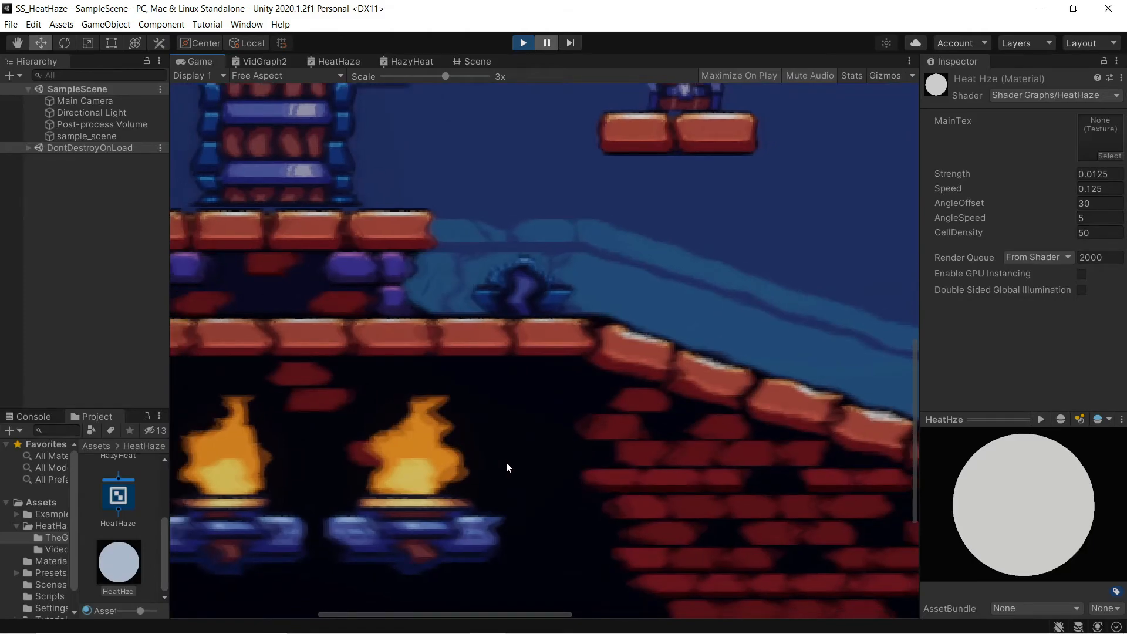
mouse_move(527, 121)
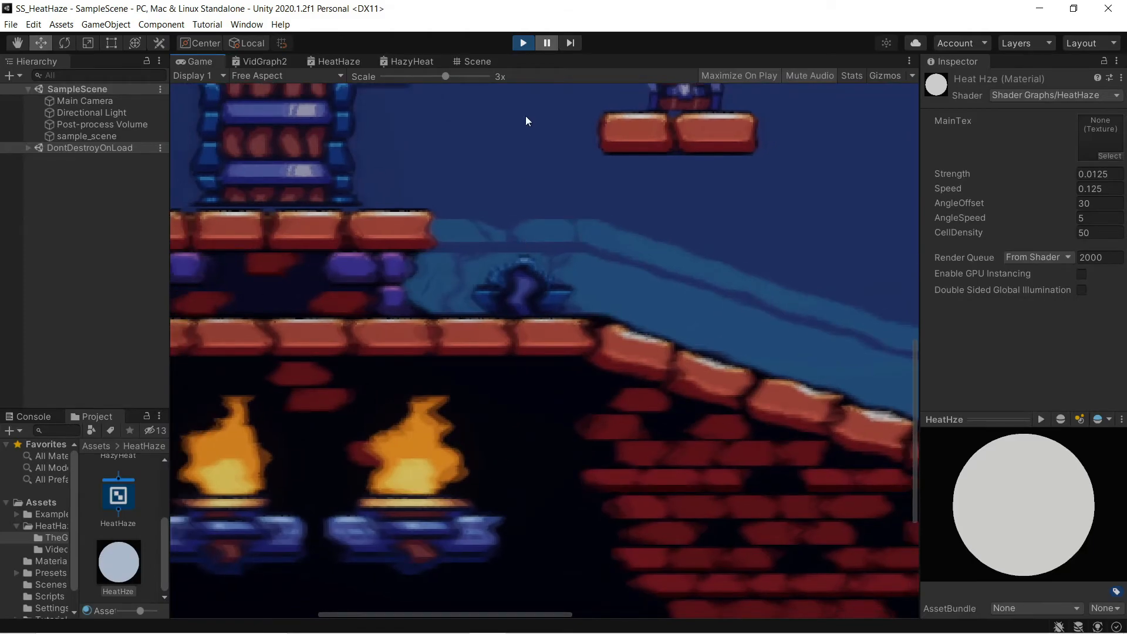